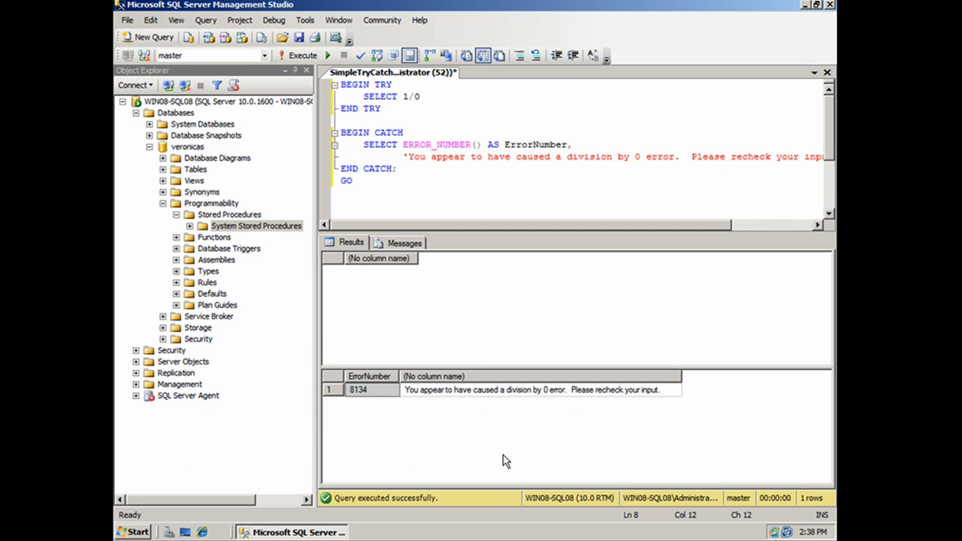
Open Errorhandler.sql from the Video08 folder via File > Open > File
left_click(403, 169)
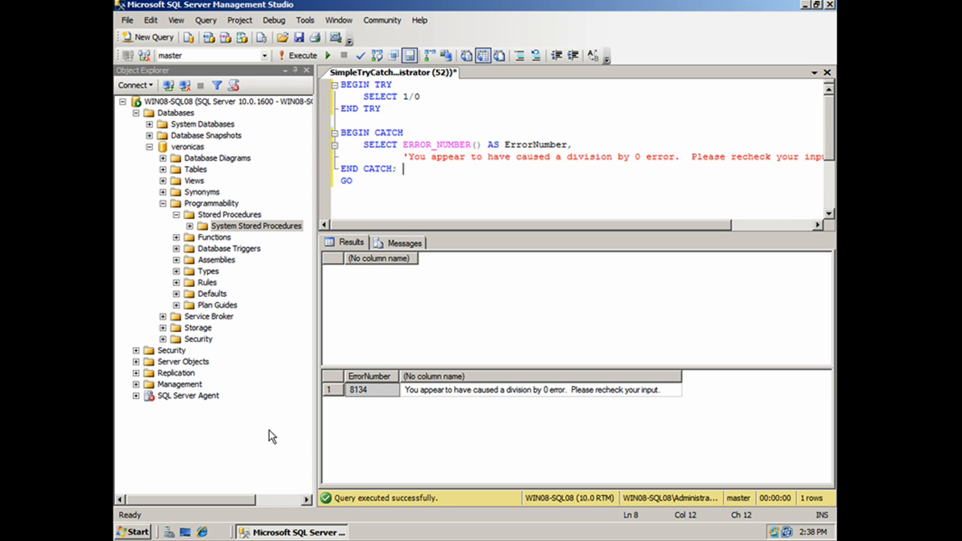
mouse_move(433, 154)
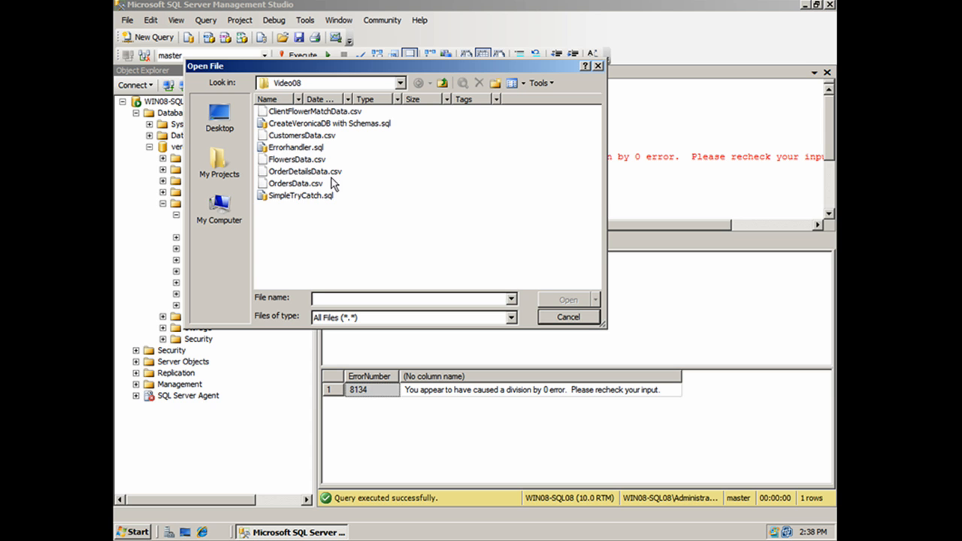
left_click(295, 147)
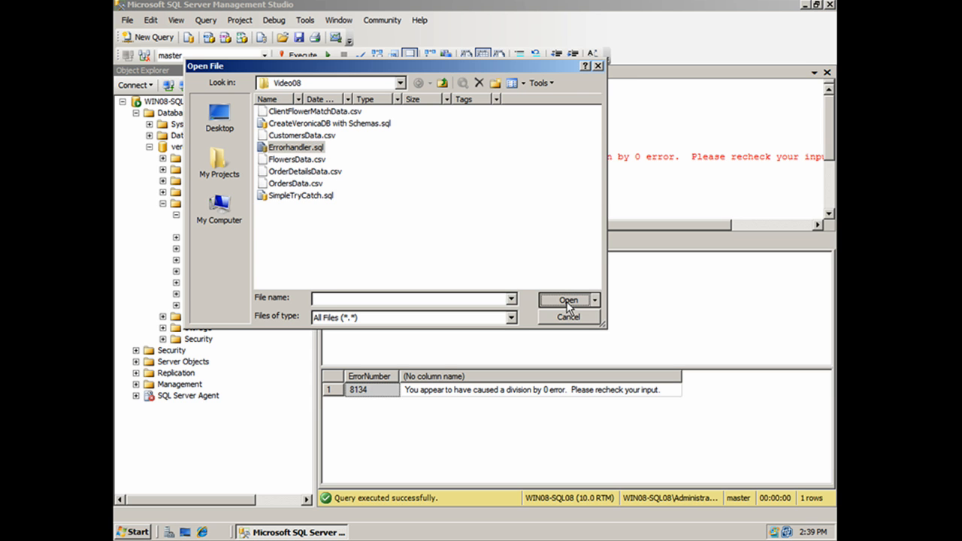
left_click(568, 300)
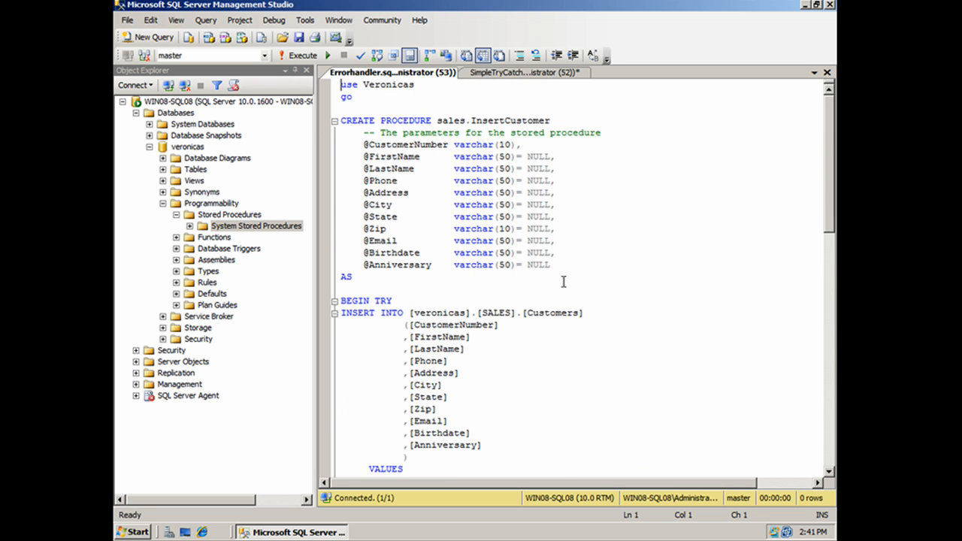
mouse_move(329, 108)
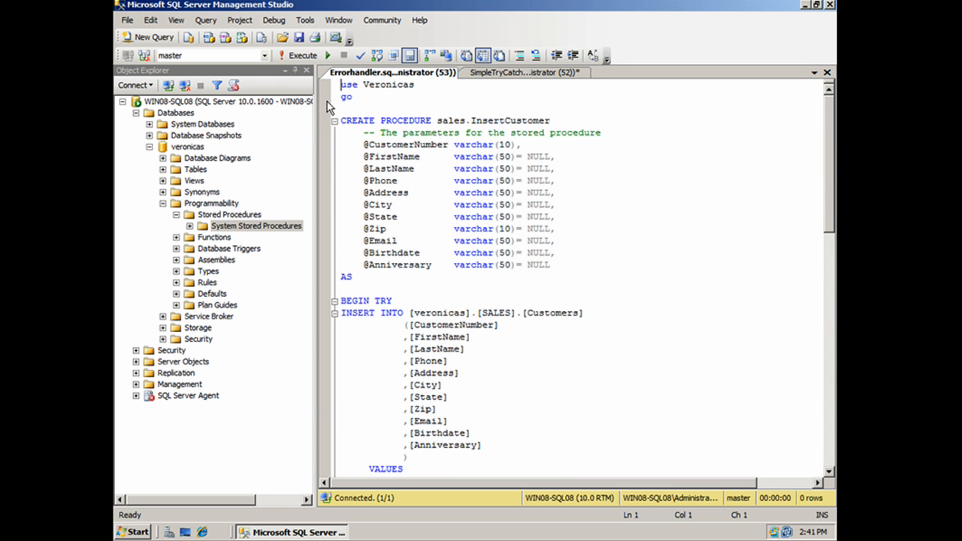
left_click(367, 102)
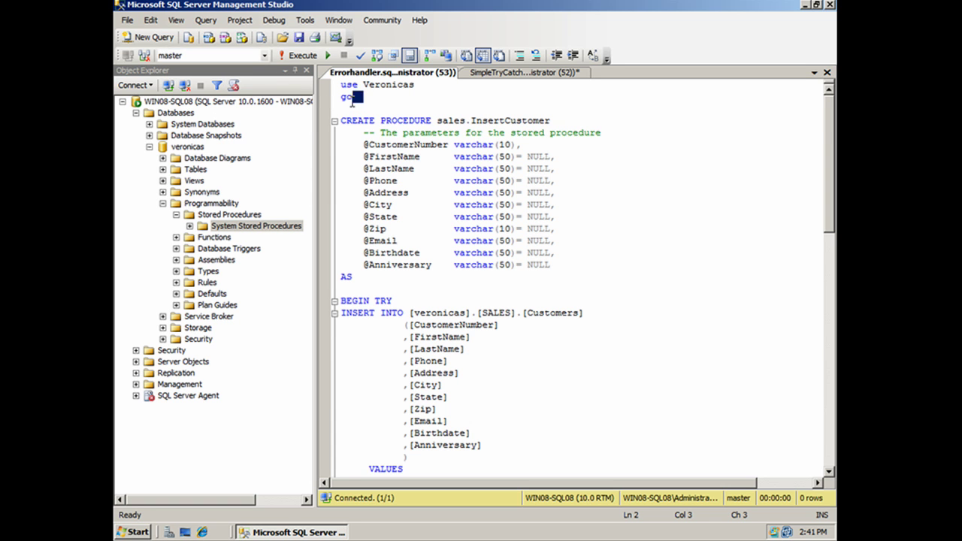
left_click(341, 120)
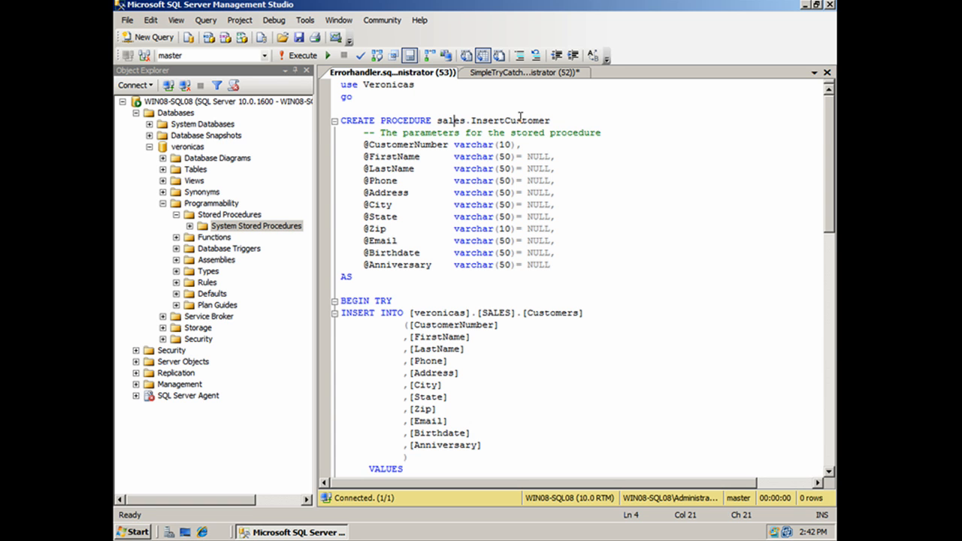
mouse_move(545, 124)
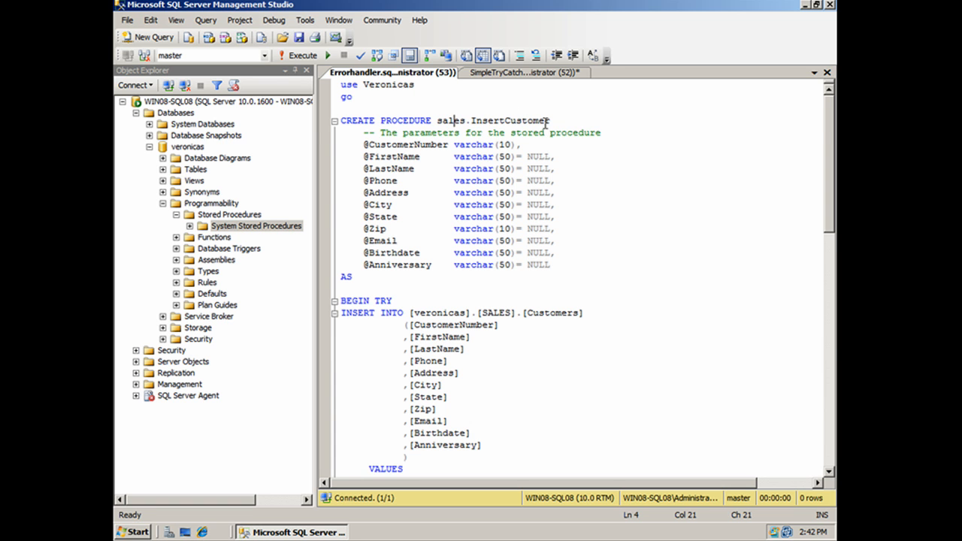
left_click(553, 120)
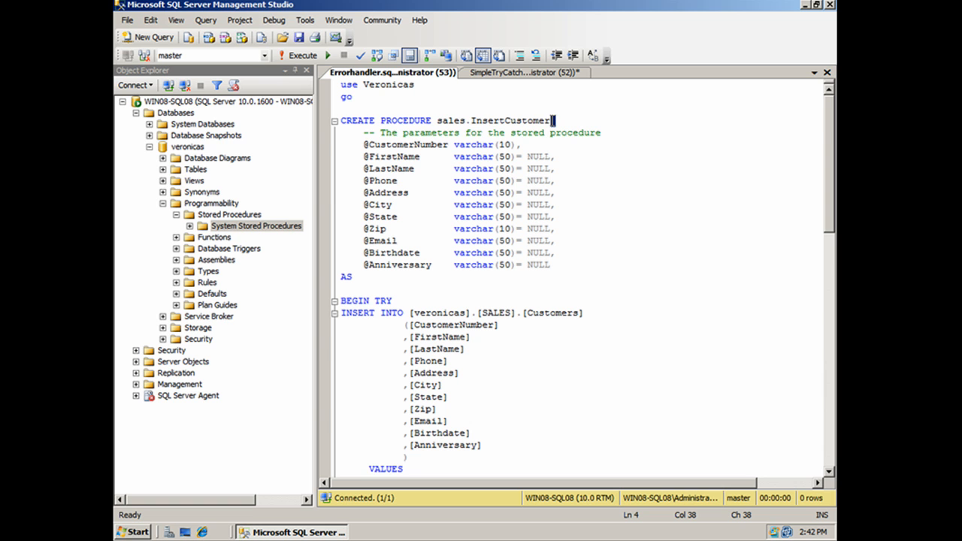
double_click(512, 120)
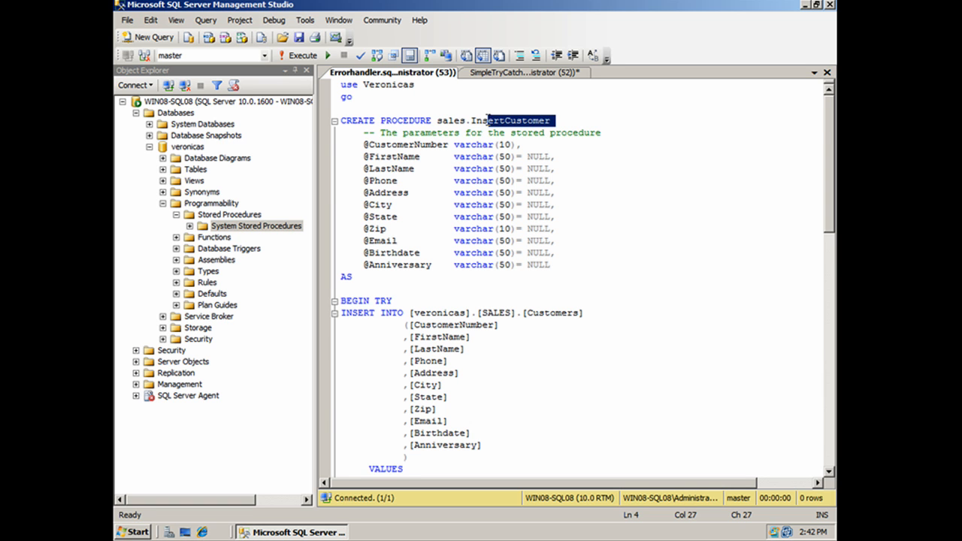
double_click(493, 120)
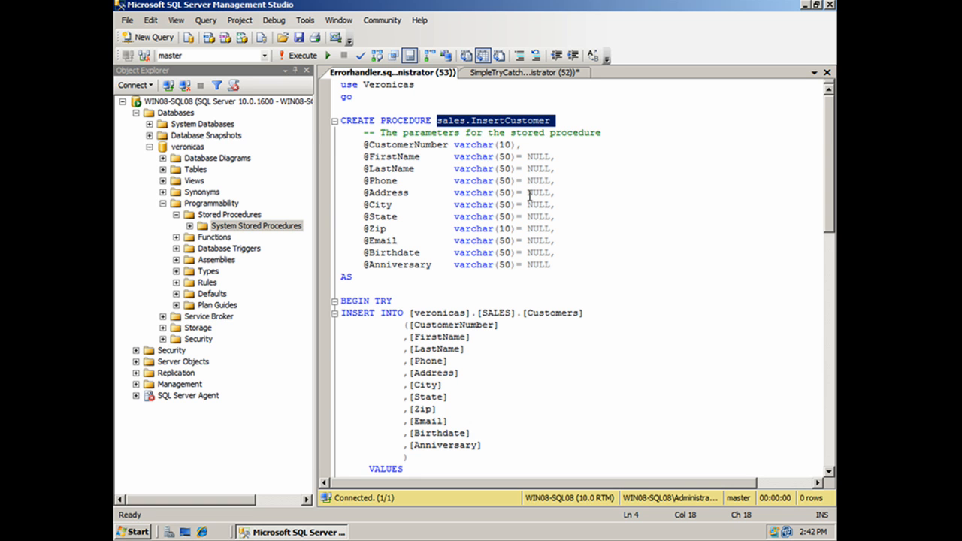
mouse_move(439, 220)
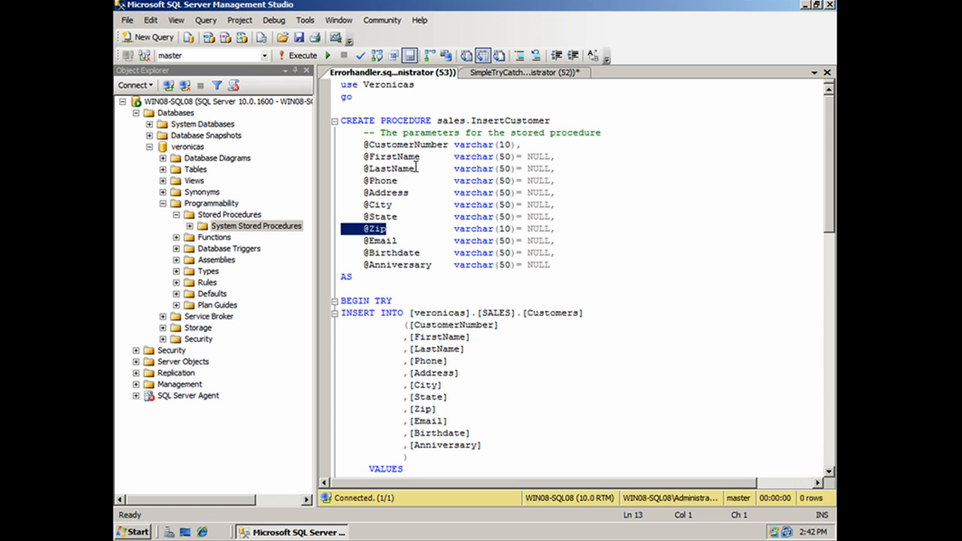
double_click(387, 169)
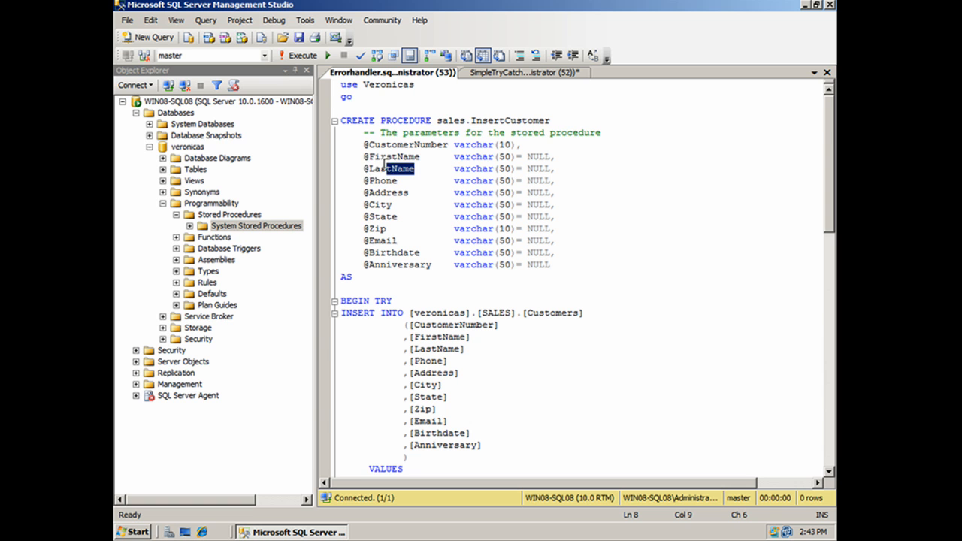
double_click(381, 181)
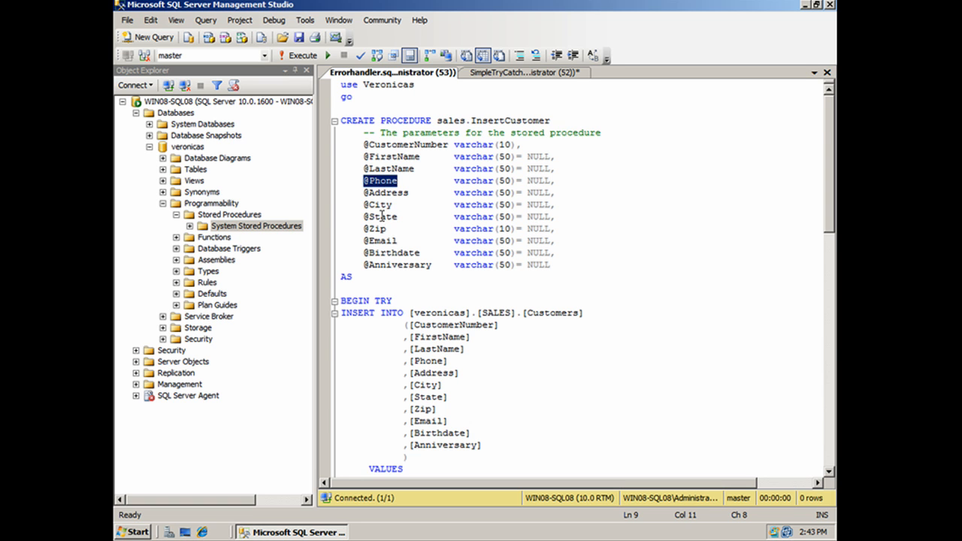
double_click(380, 216)
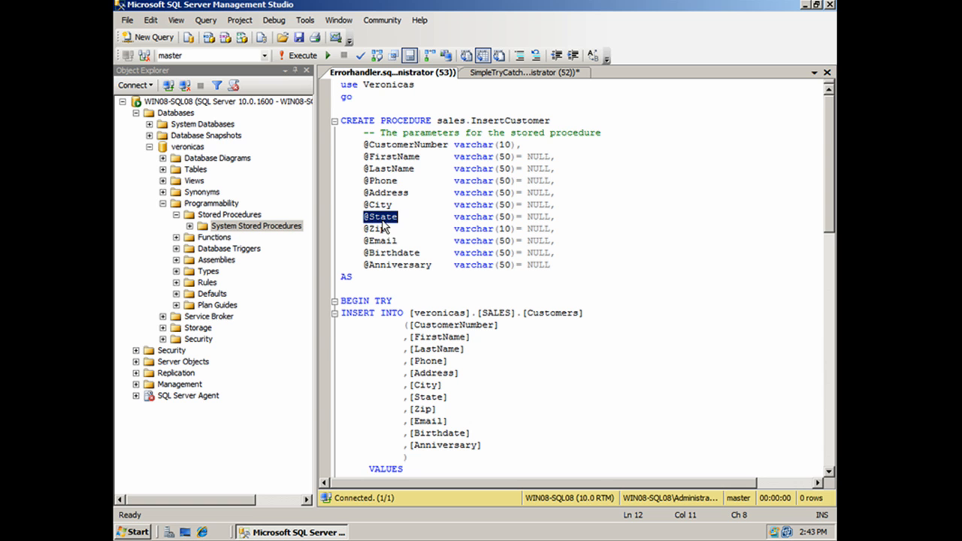
double_click(379, 228)
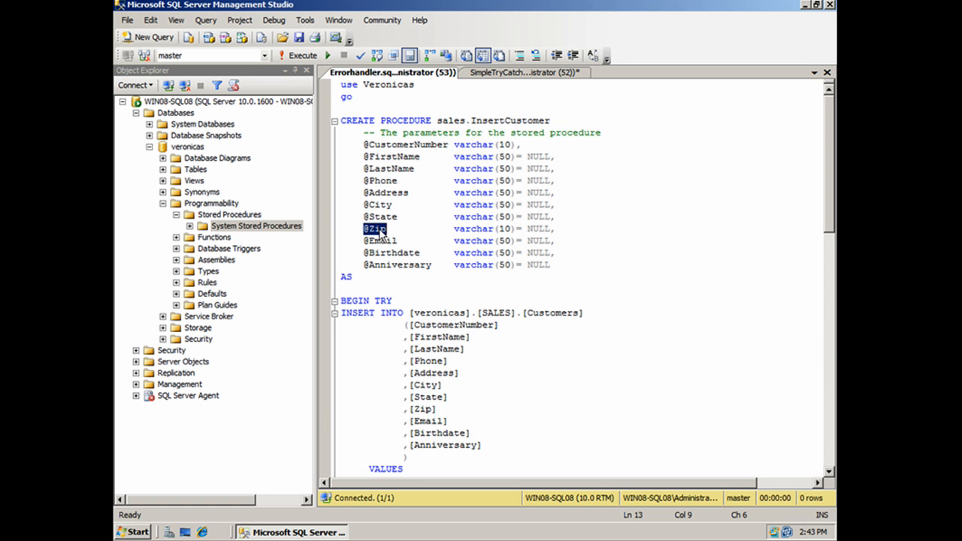
double_click(377, 216)
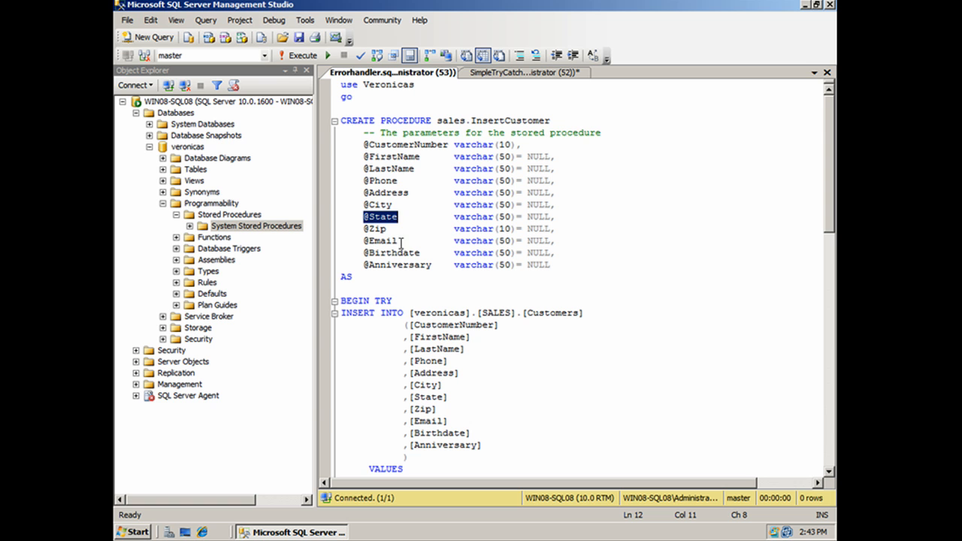
mouse_move(403, 253)
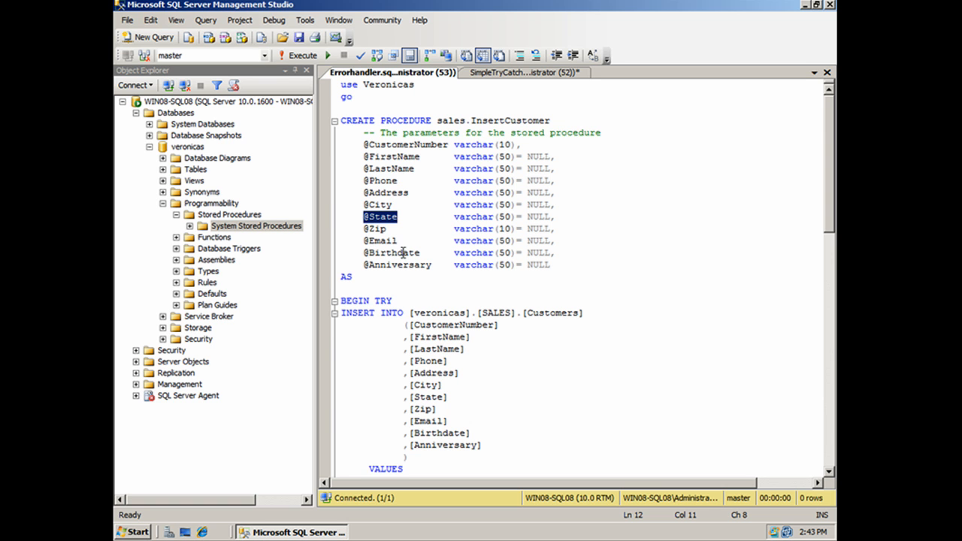
scroll("down", 3)
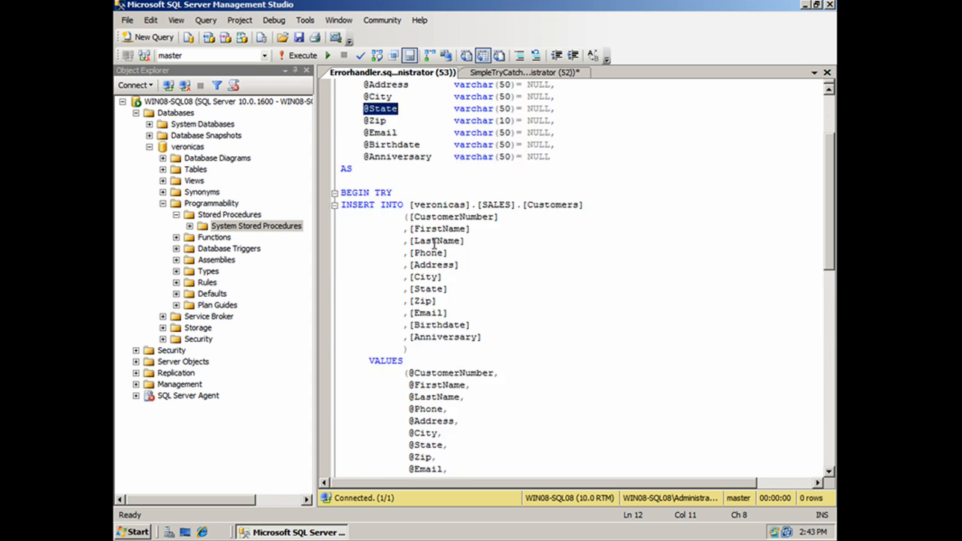
scroll("down", 3)
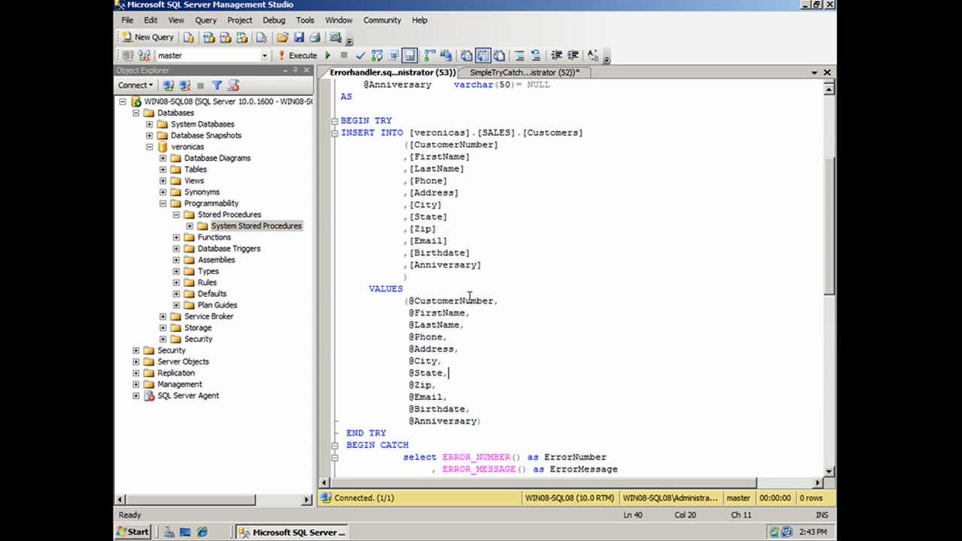
left_click(412, 205)
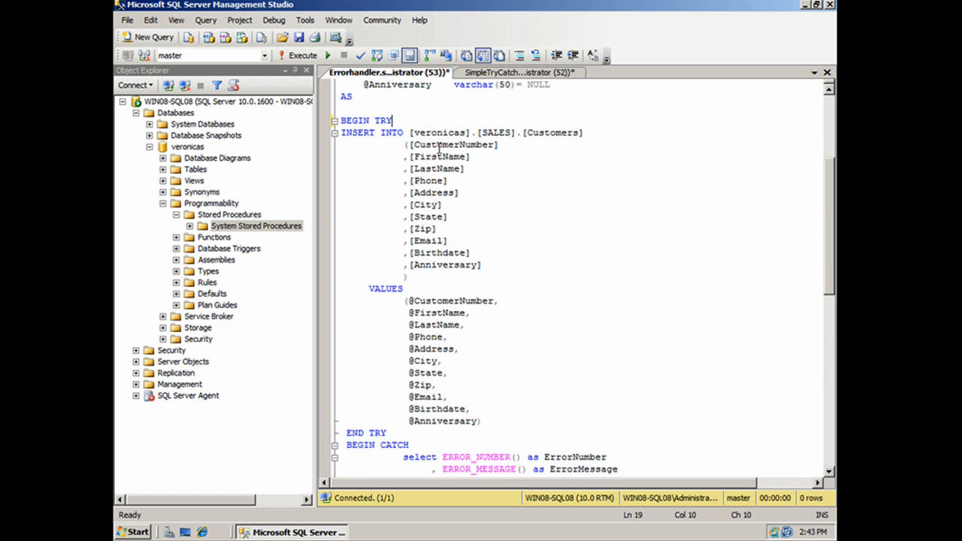
mouse_move(442, 132)
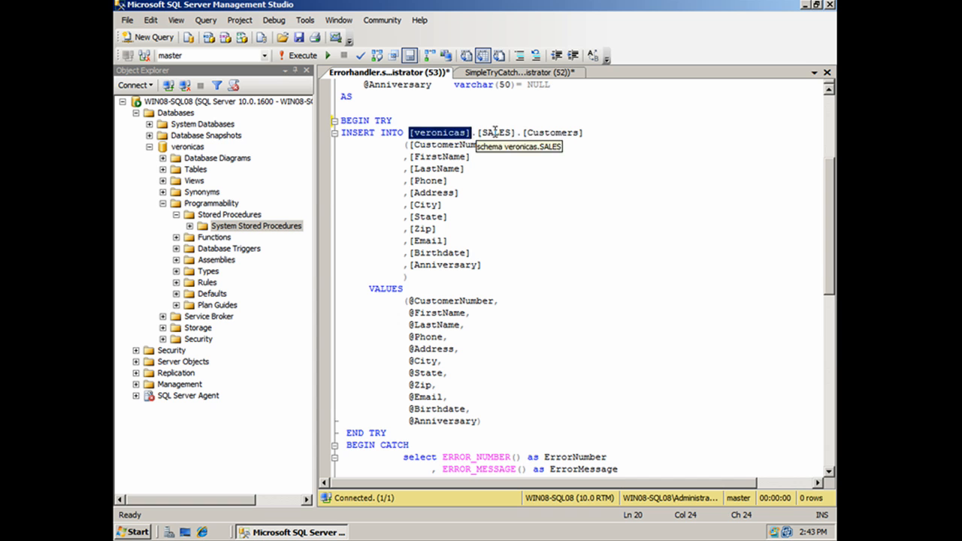
double_click(496, 133)
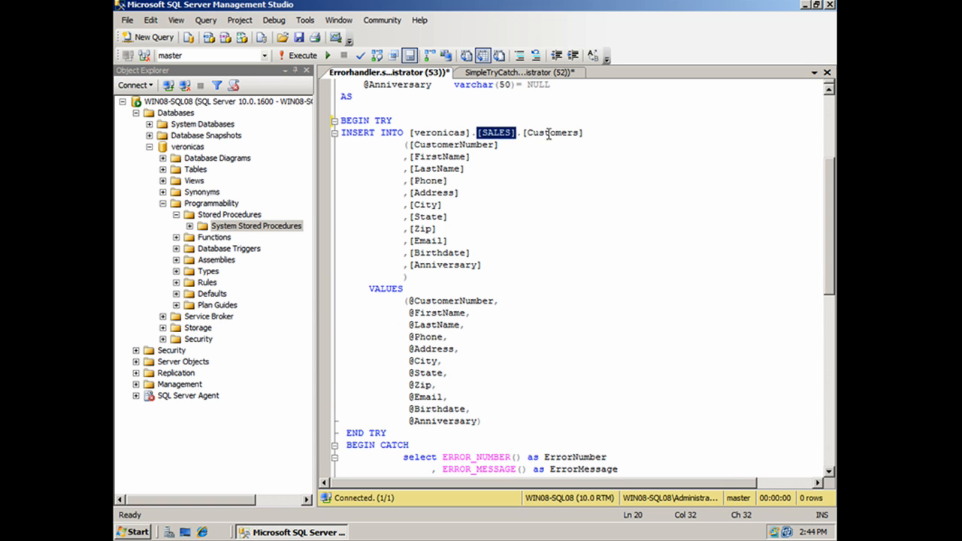
left_click(492, 265)
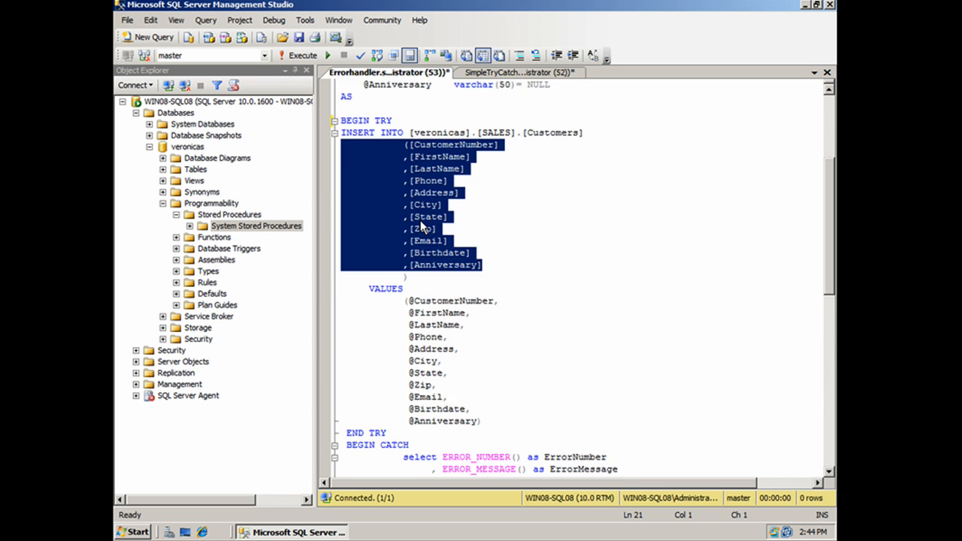
scroll("down", 3)
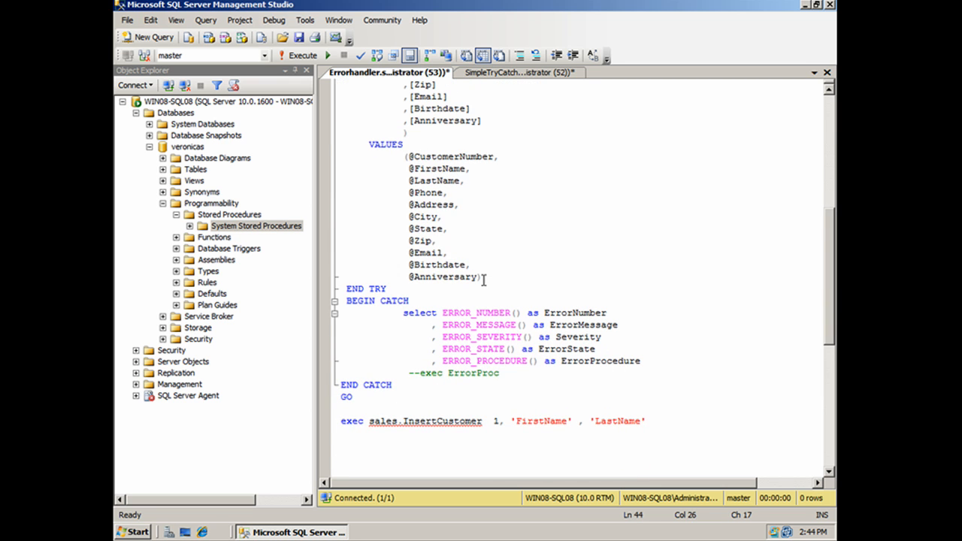
left_click_drag(487, 278, 340, 156)
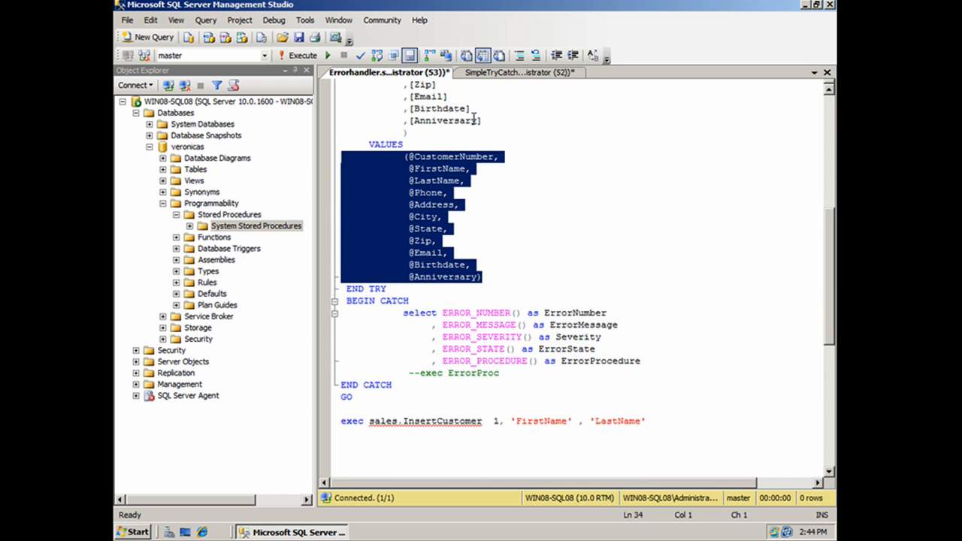
left_click(393, 288)
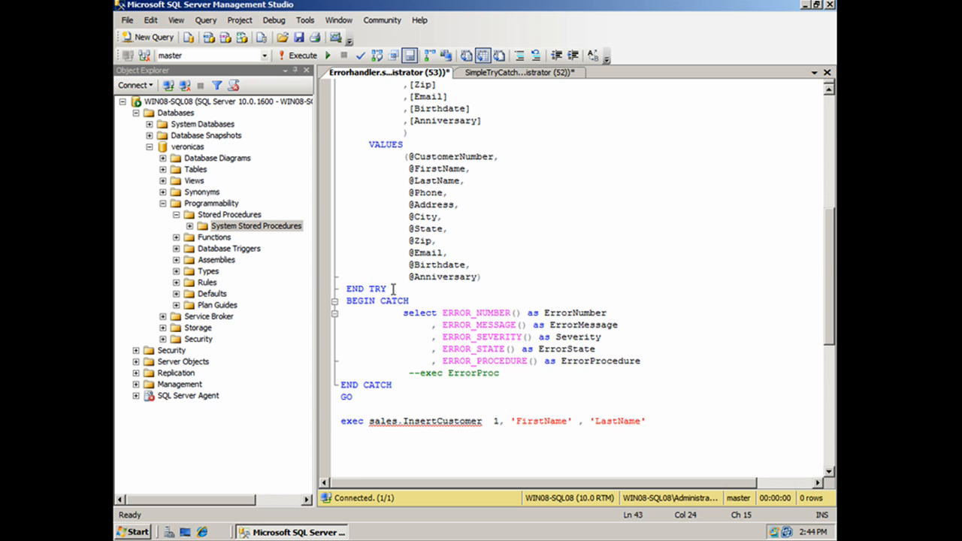
scroll("up", 3)
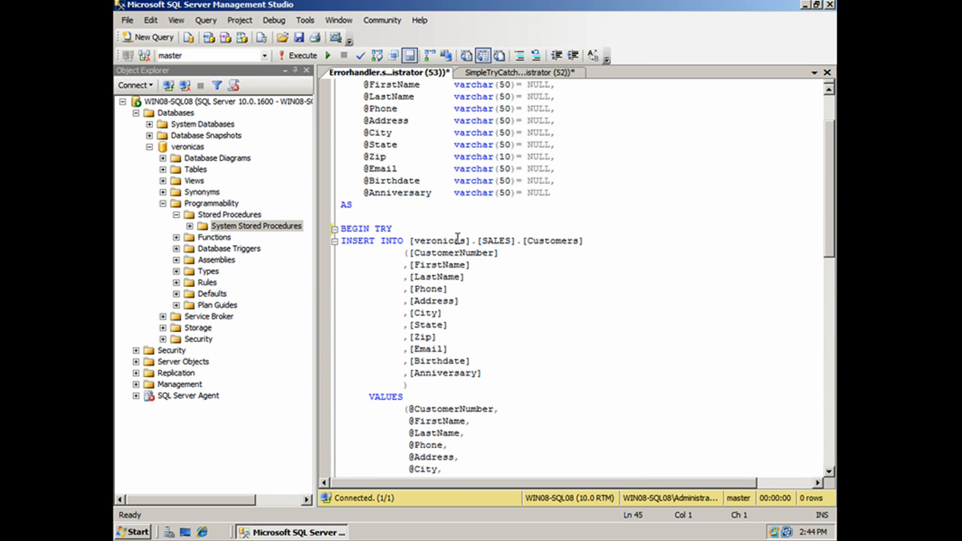
double_click(366, 229)
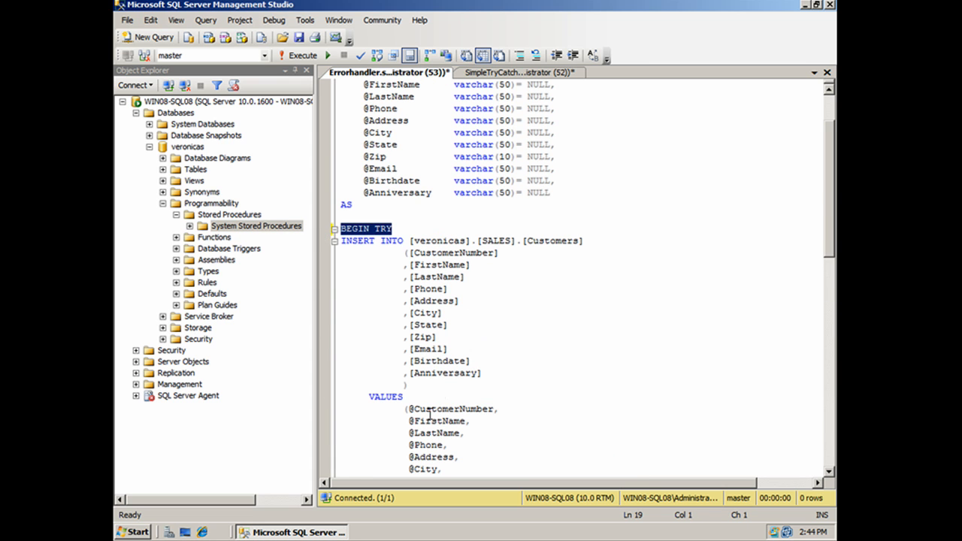
mouse_move(496, 394)
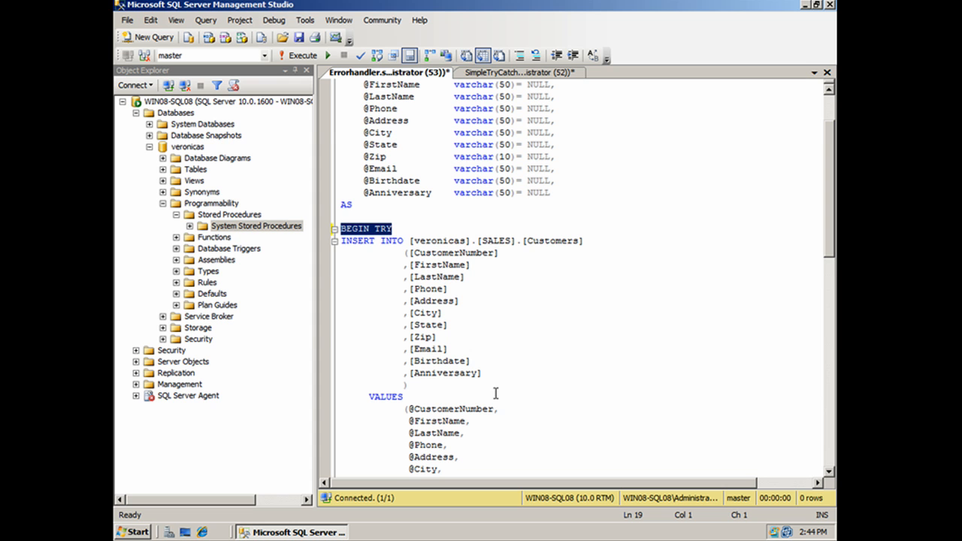
mouse_move(469, 347)
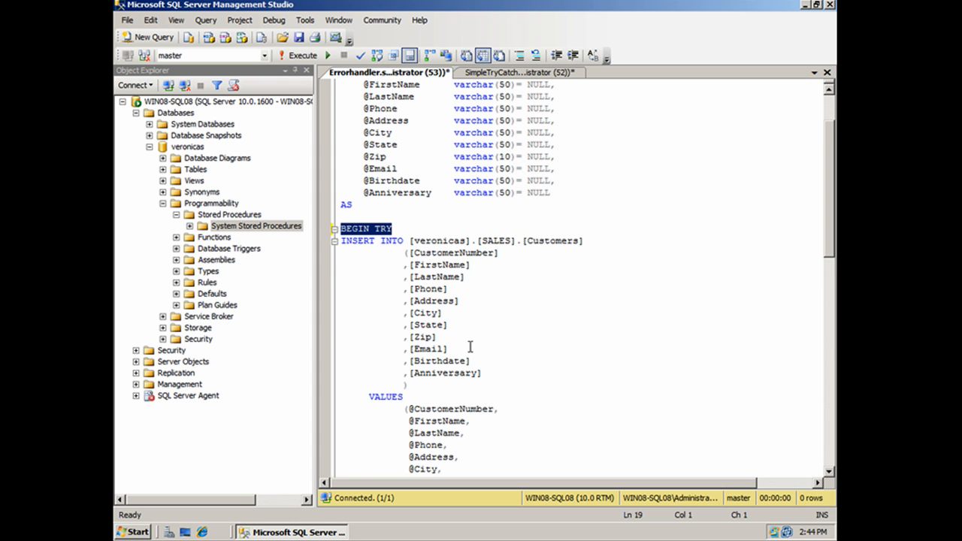
mouse_move(469, 300)
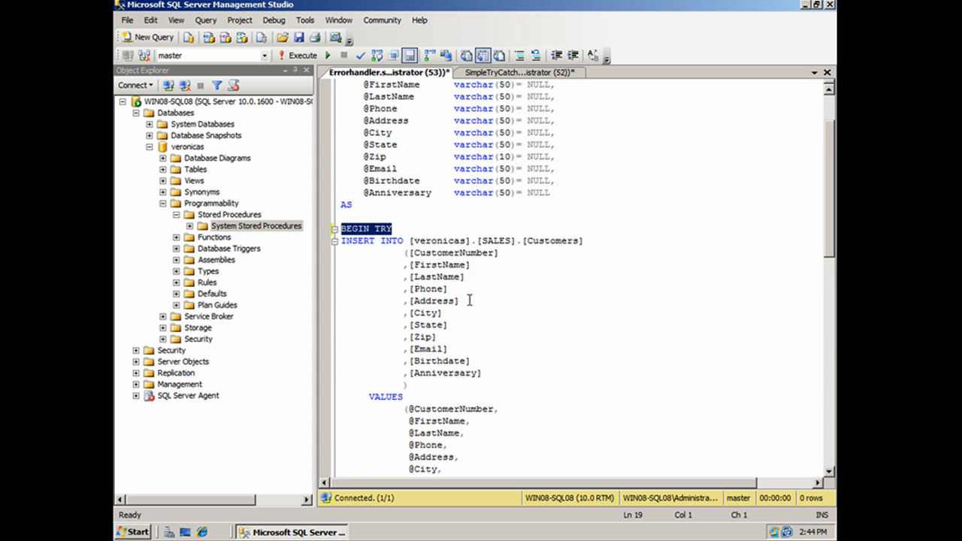
scroll("down", 3)
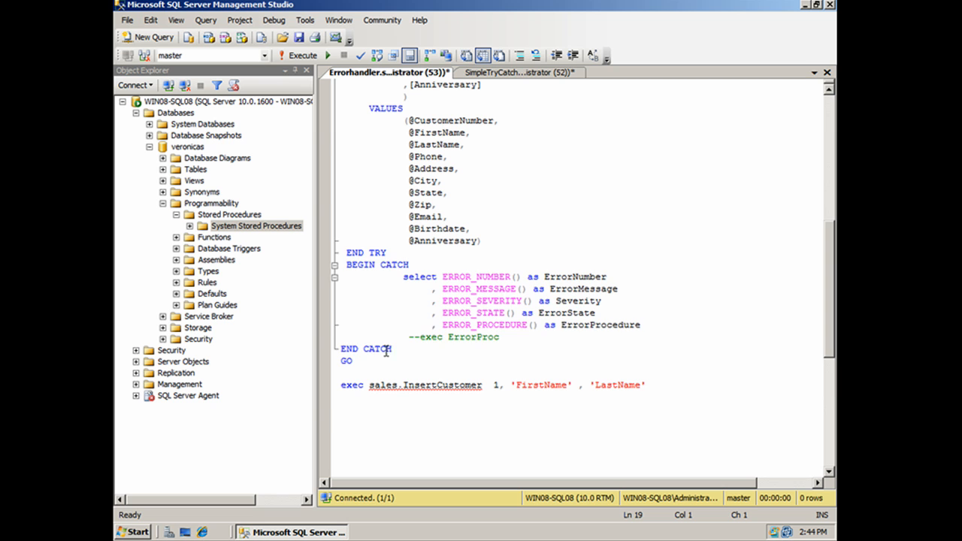
left_click_drag(340, 265, 391, 349)
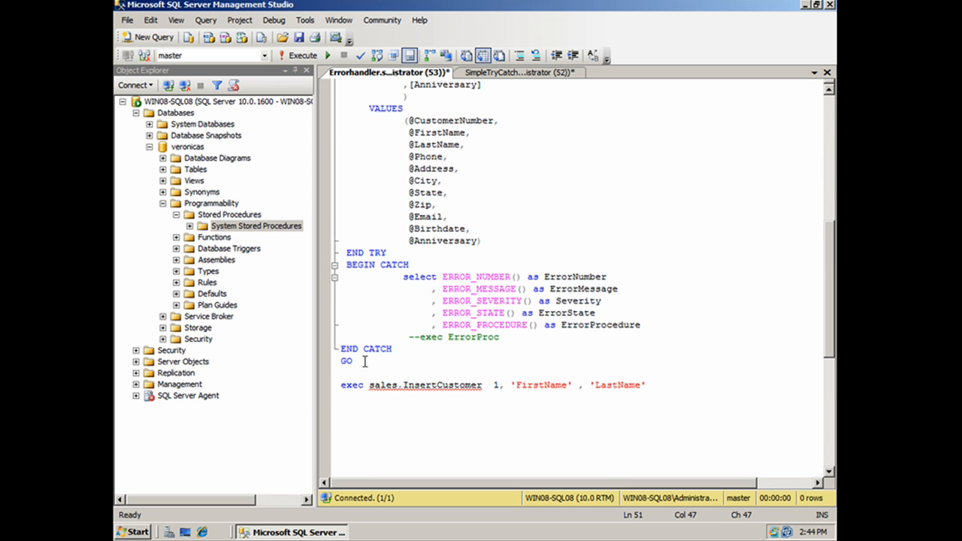
Execute the whole script to create sales.InsertCustomer, then reach the Stored Procedures folder's options
key("ctrl+a")
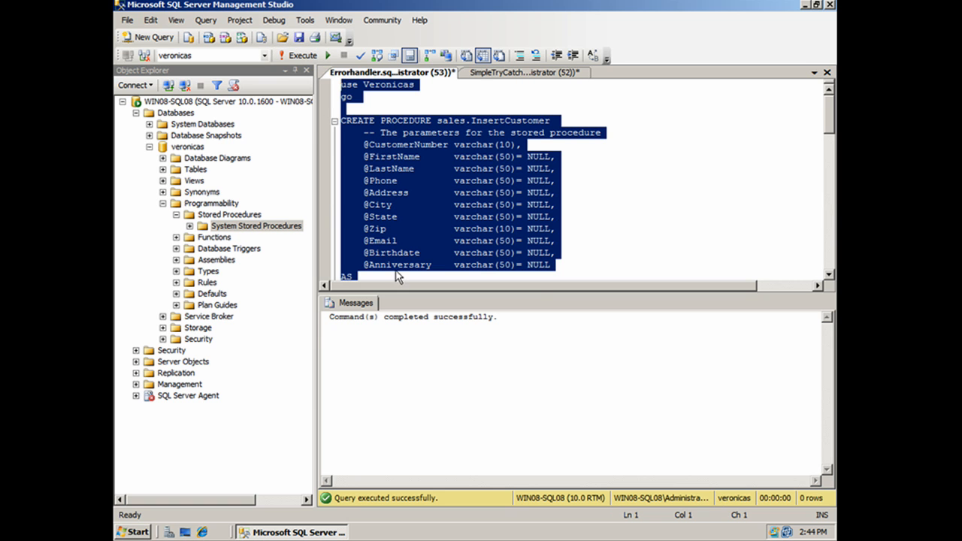
mouse_move(532, 293)
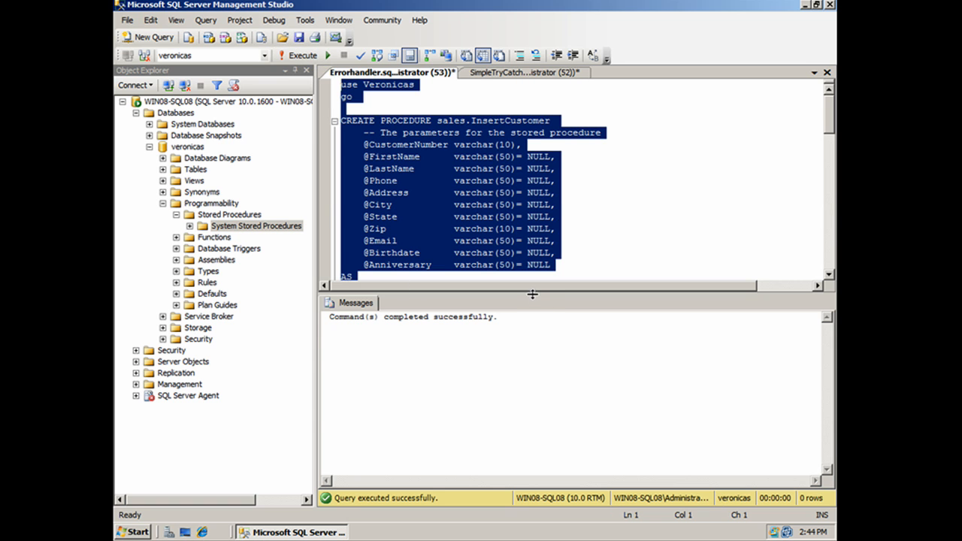
scroll("down", 3)
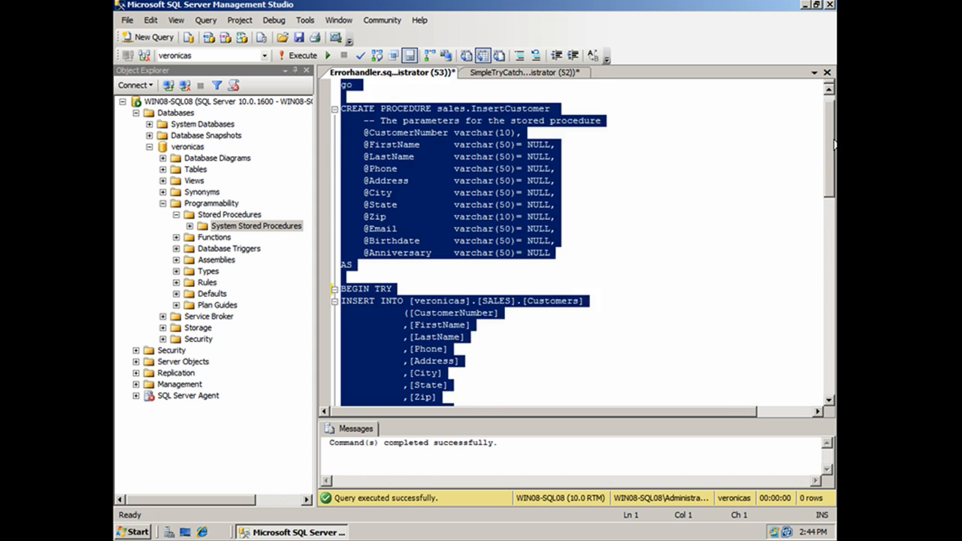
right_click(228, 213)
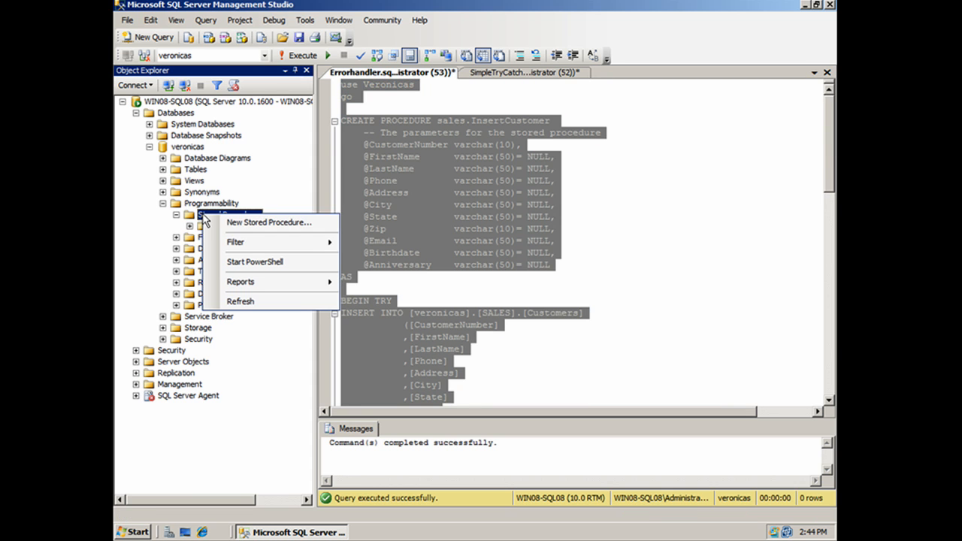
mouse_move(241, 300)
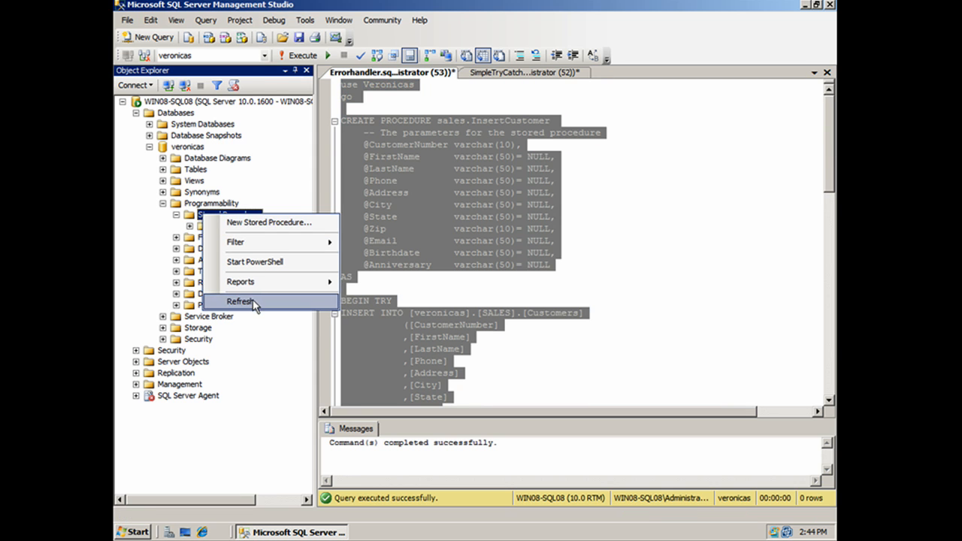
Refresh Stored Procedures so SALES.InsertCustomer appears in Object Explorer
left_click(241, 301)
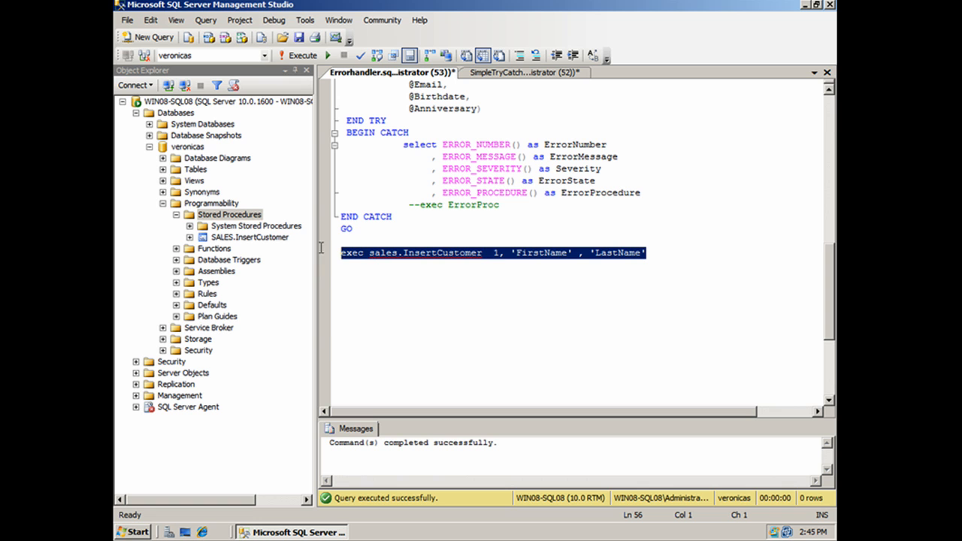
mouse_move(499, 264)
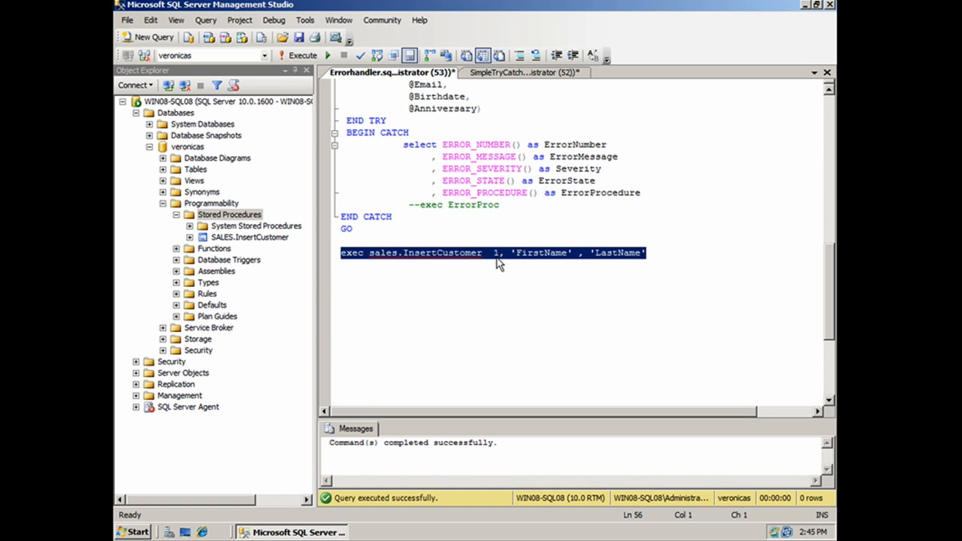
mouse_move(302, 55)
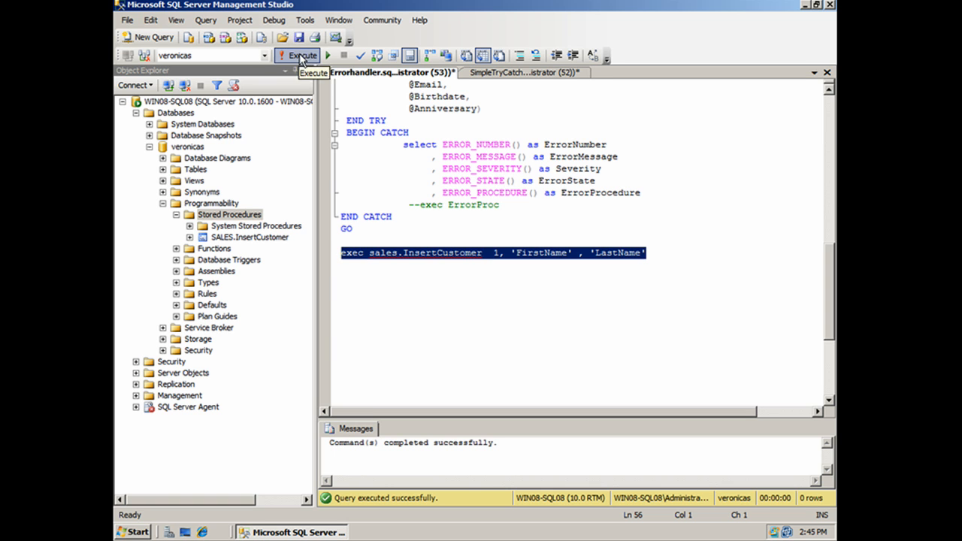
Run exec sales.InsertCustomer 1, 'FirstName', 'LastName' and read back error 2627, the PK_Customers violation
left_click(300, 54)
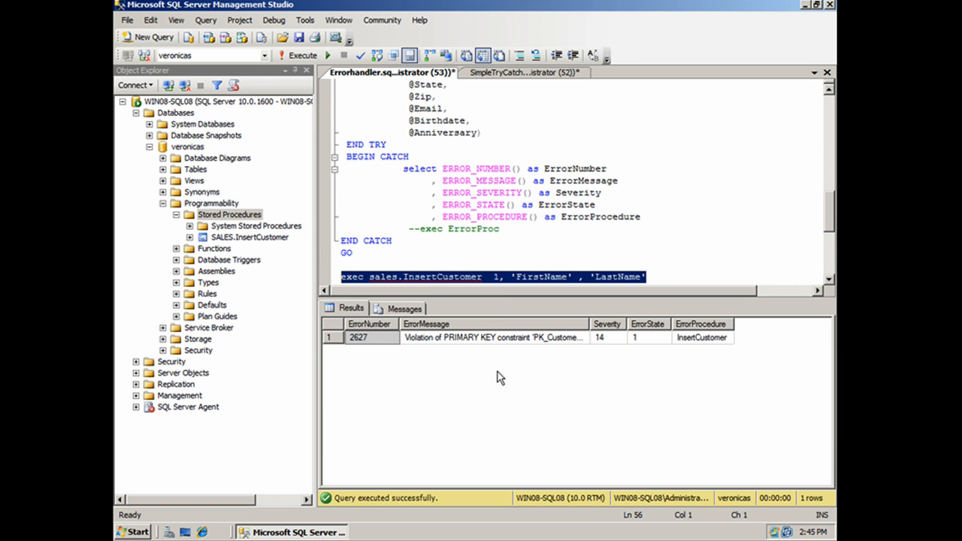
mouse_move(514, 352)
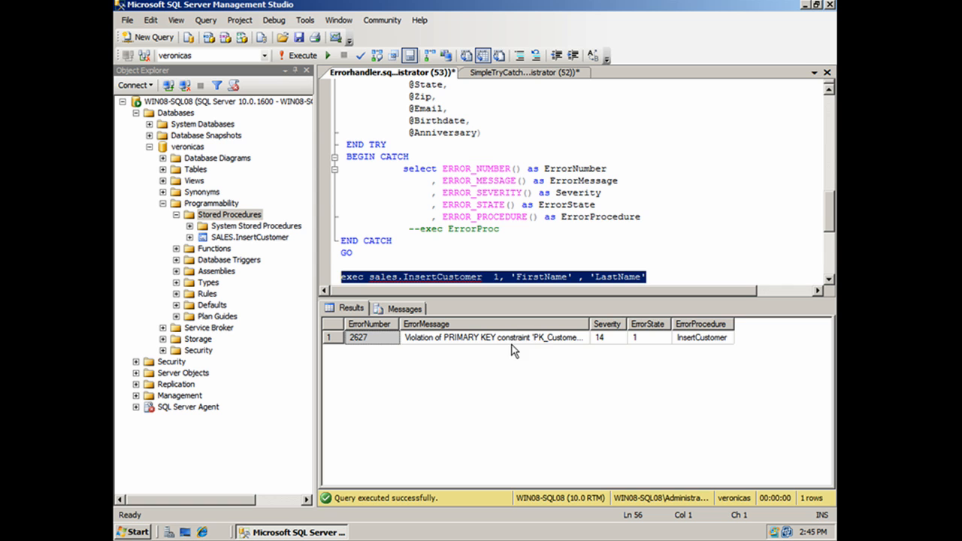
mouse_move(592, 325)
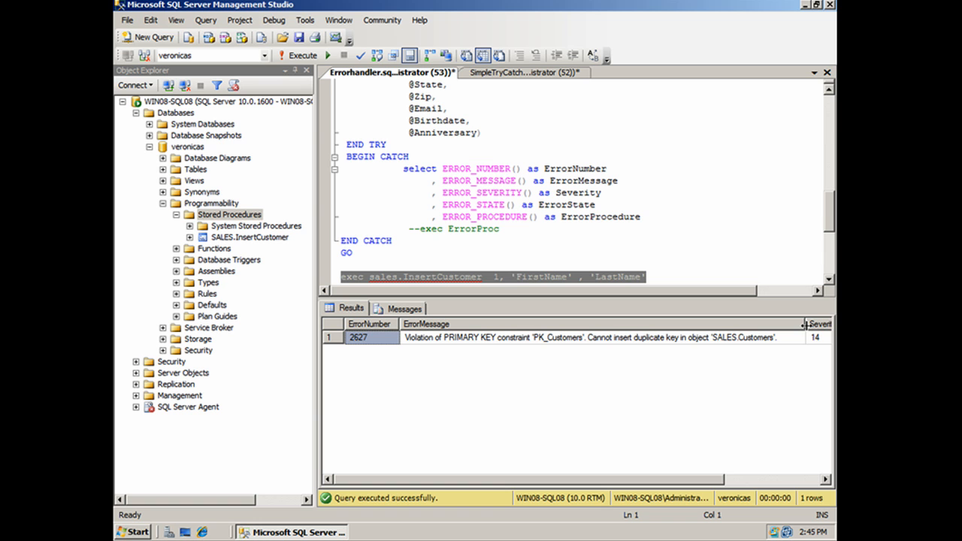
mouse_move(340, 462)
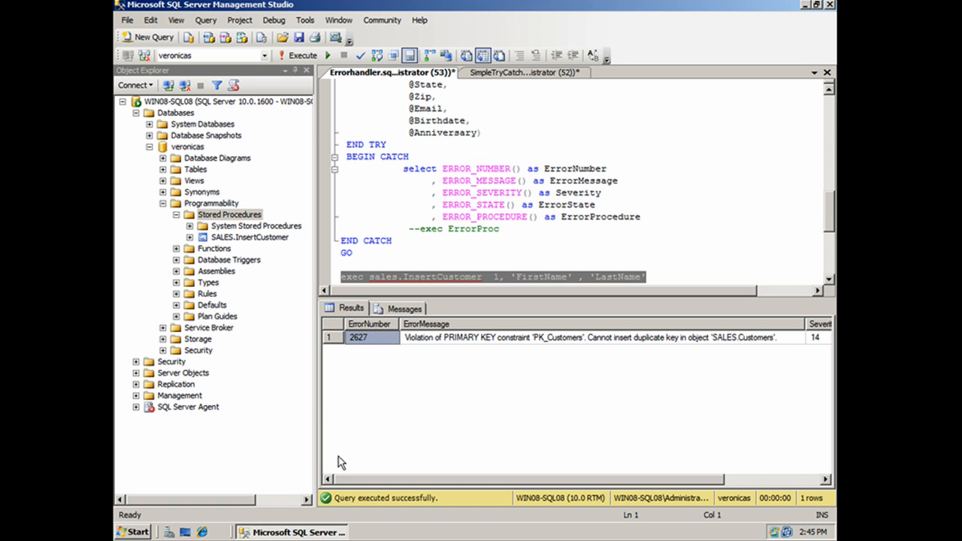
mouse_move(805, 324)
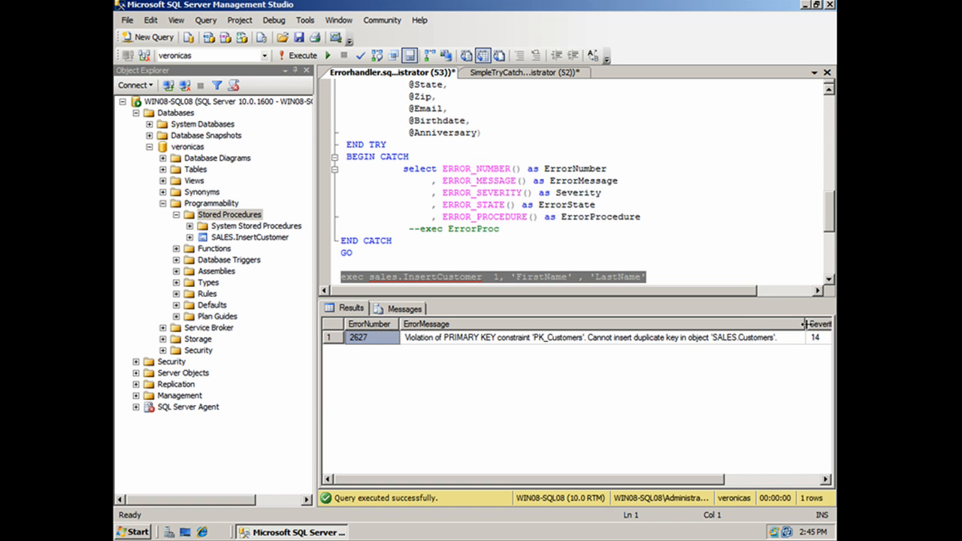
scroll("right", 3)
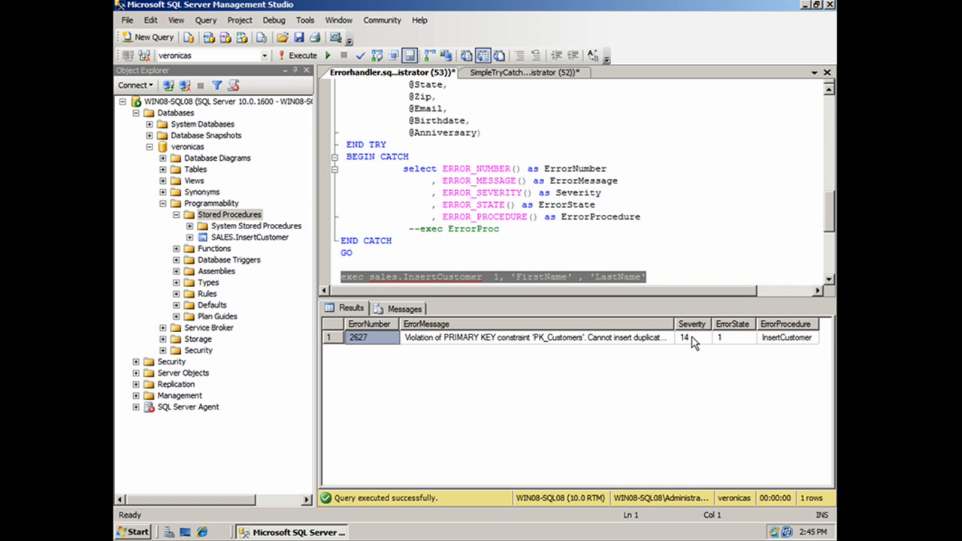
mouse_move(797, 352)
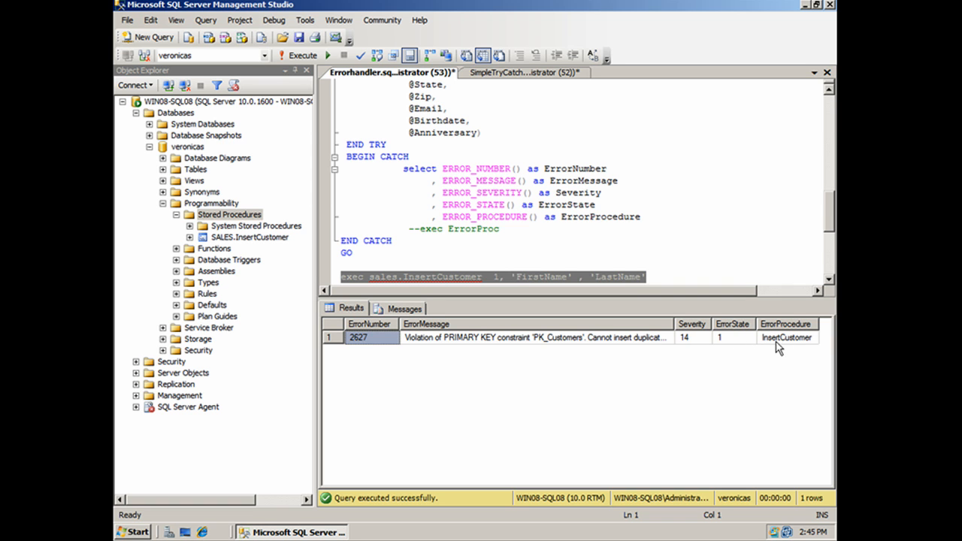
mouse_move(655, 310)
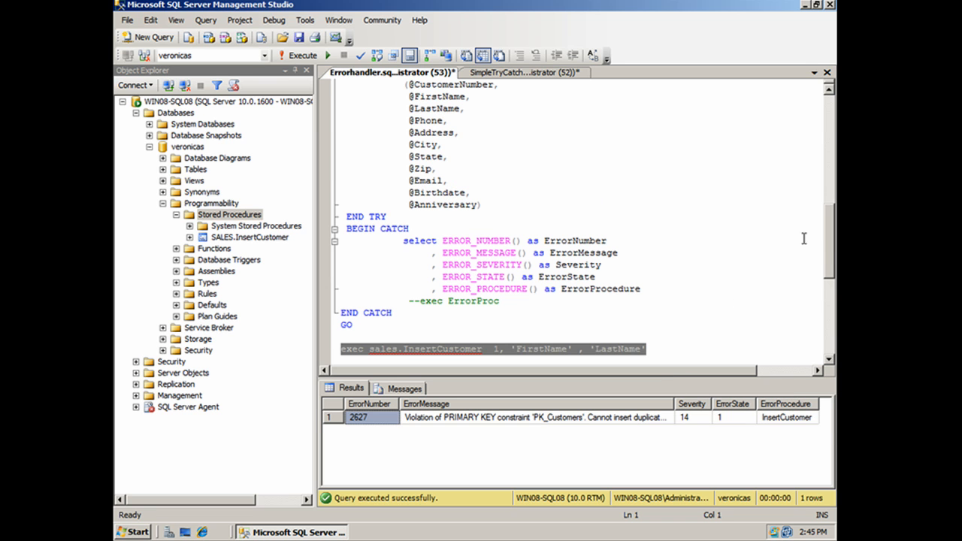
scroll("down", 3)
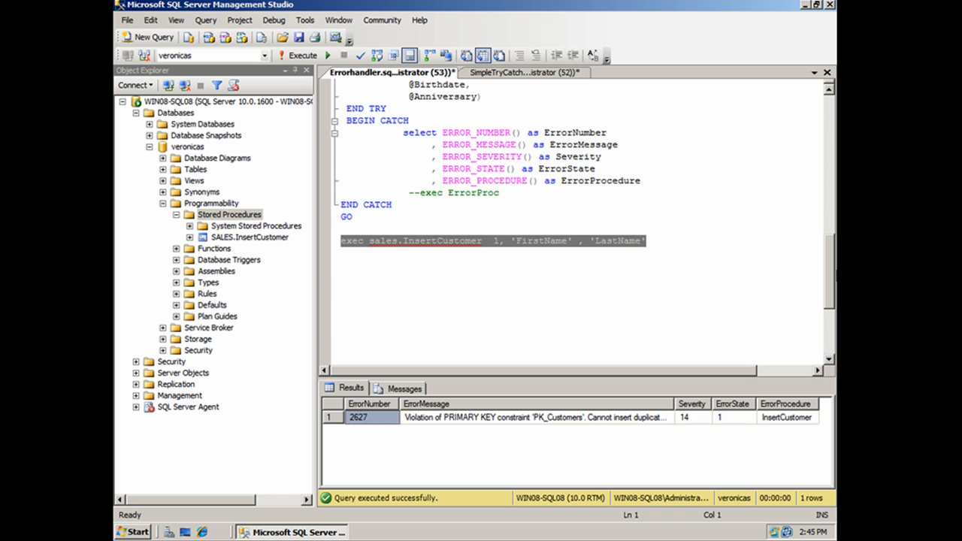
mouse_move(496, 250)
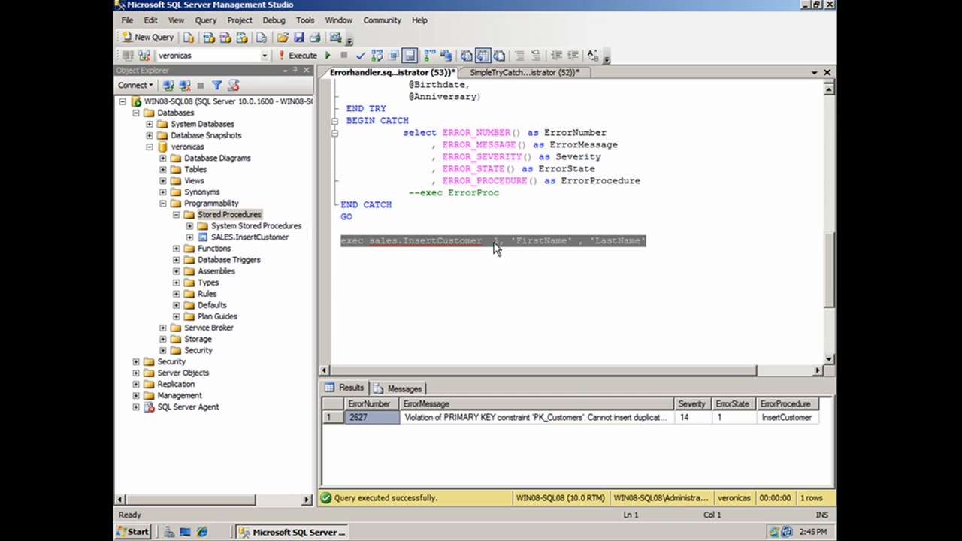
Change the test call's customer number to 60000 and run it, getting one row affected
left_click(496, 240)
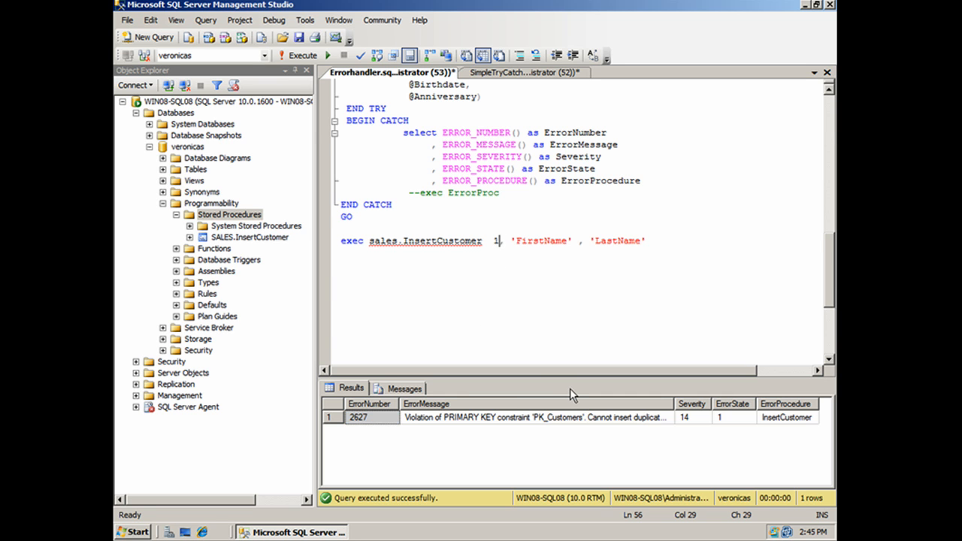
type("5")
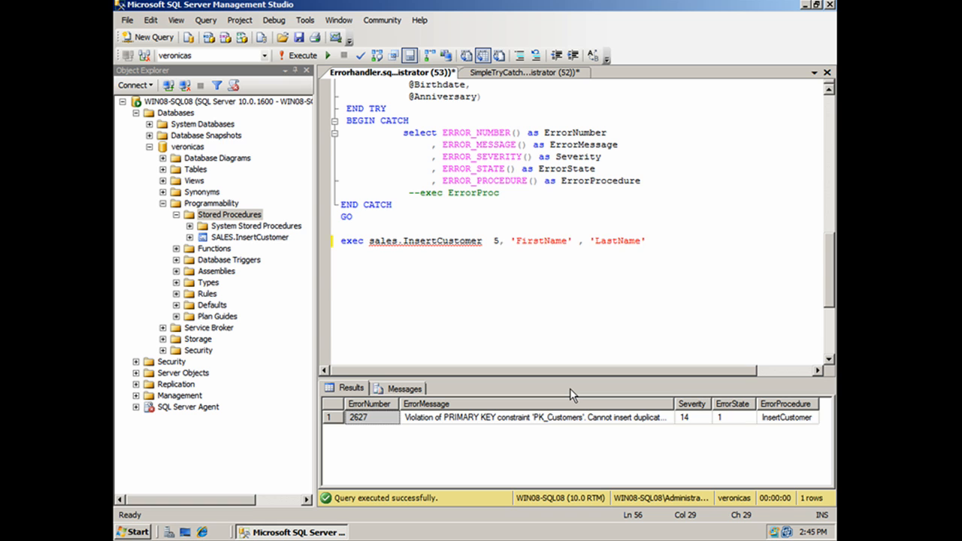
type("6000")
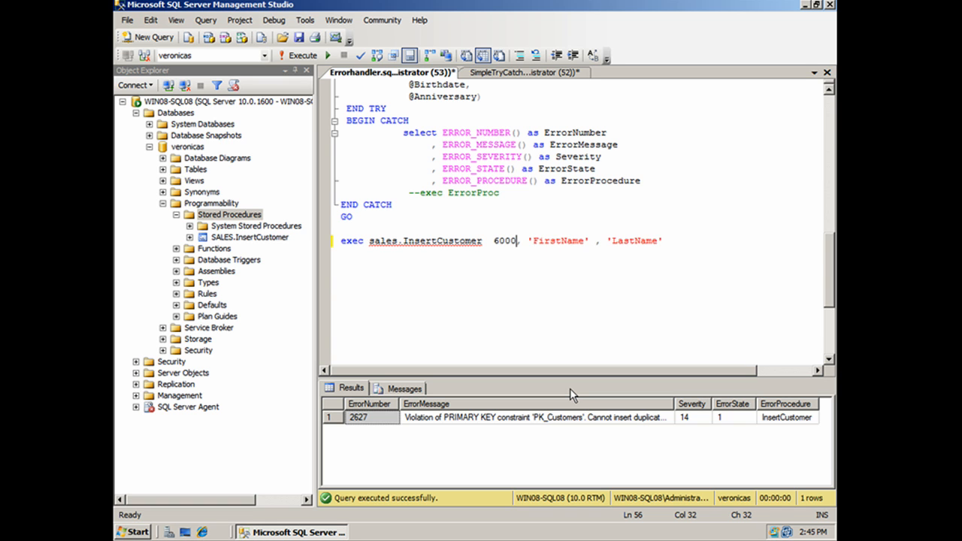
type("0")
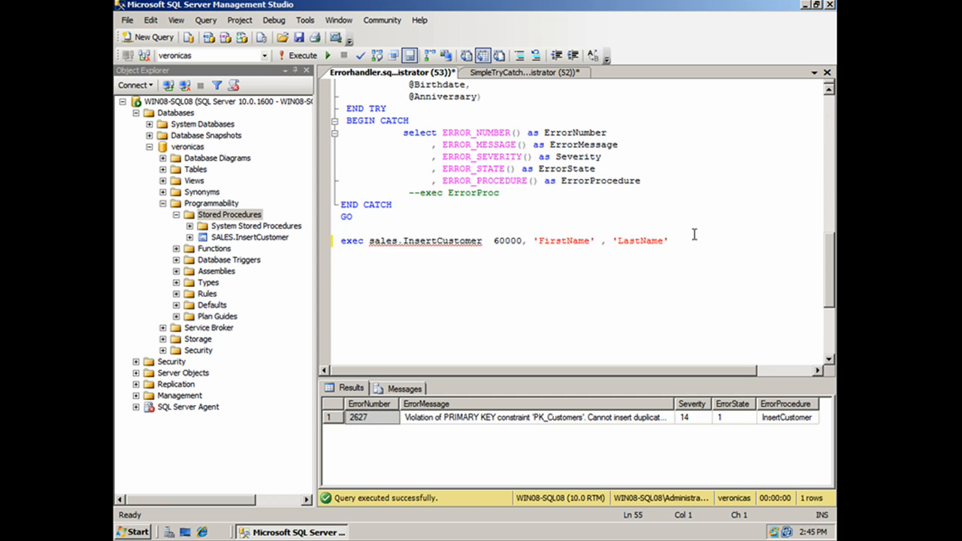
key("Return")
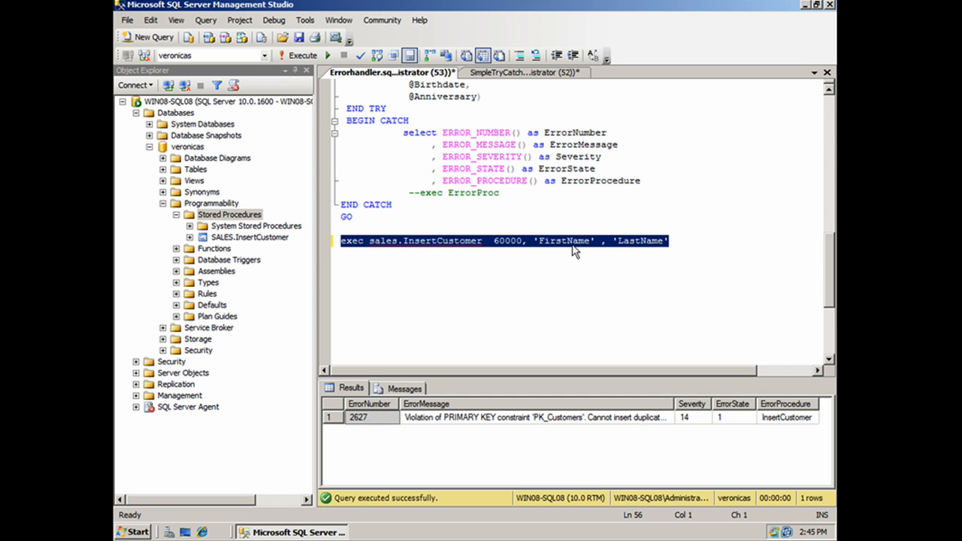
mouse_move(474, 258)
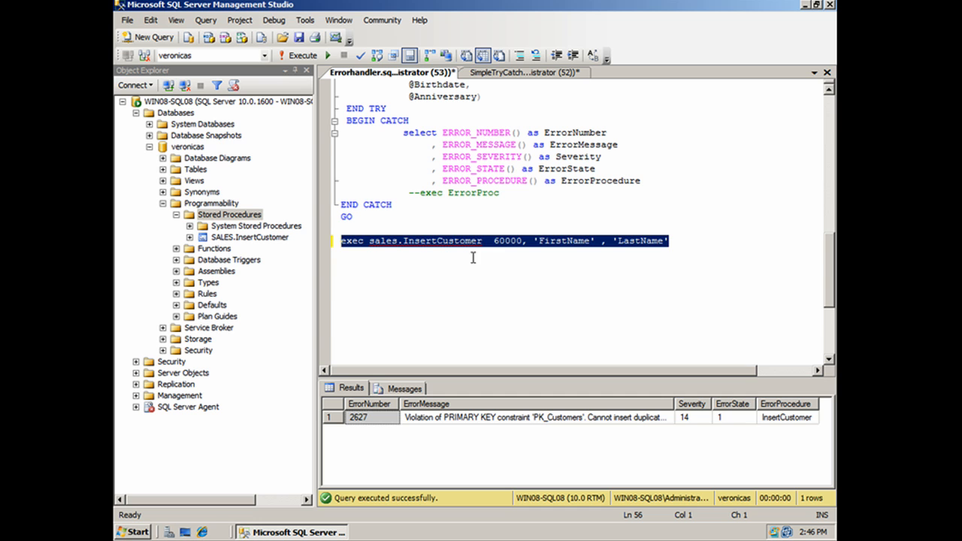
mouse_move(462, 311)
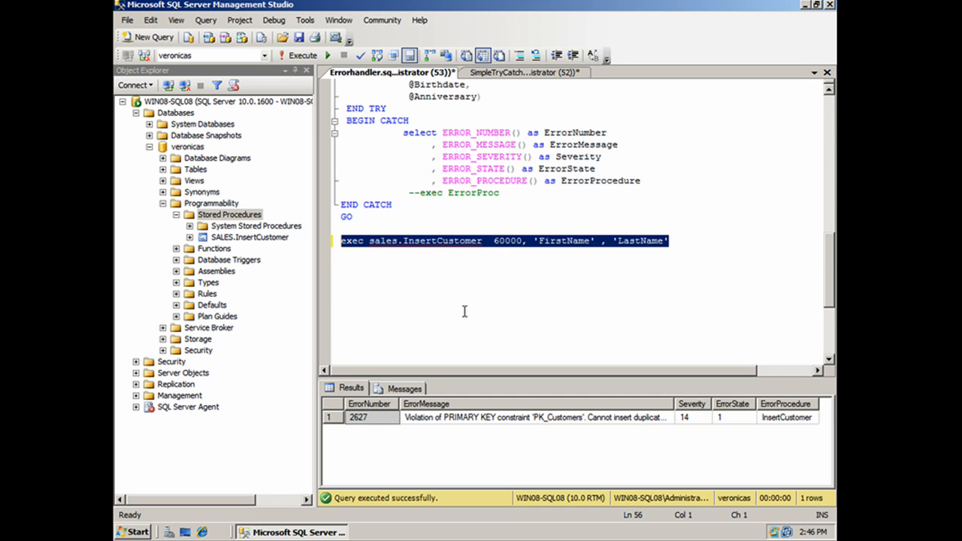
left_click(304, 55)
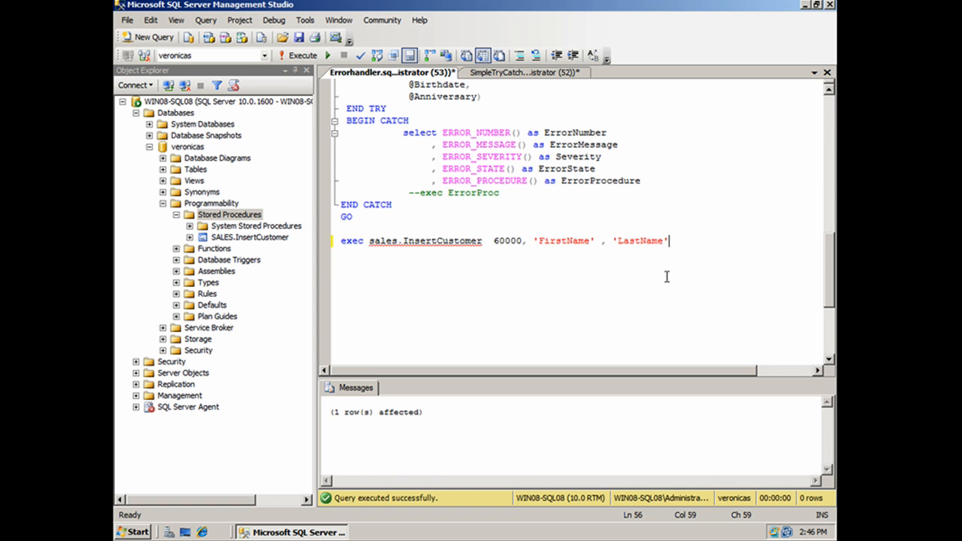
Write and run select * from SALES.Customers where CustomerNumber in ('60000'), returning one row
type("e")
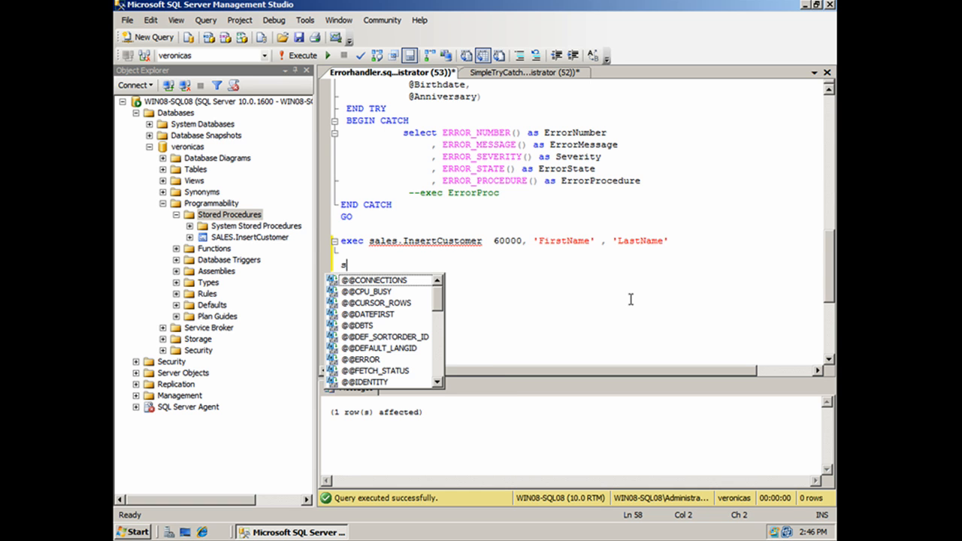
type("elect")
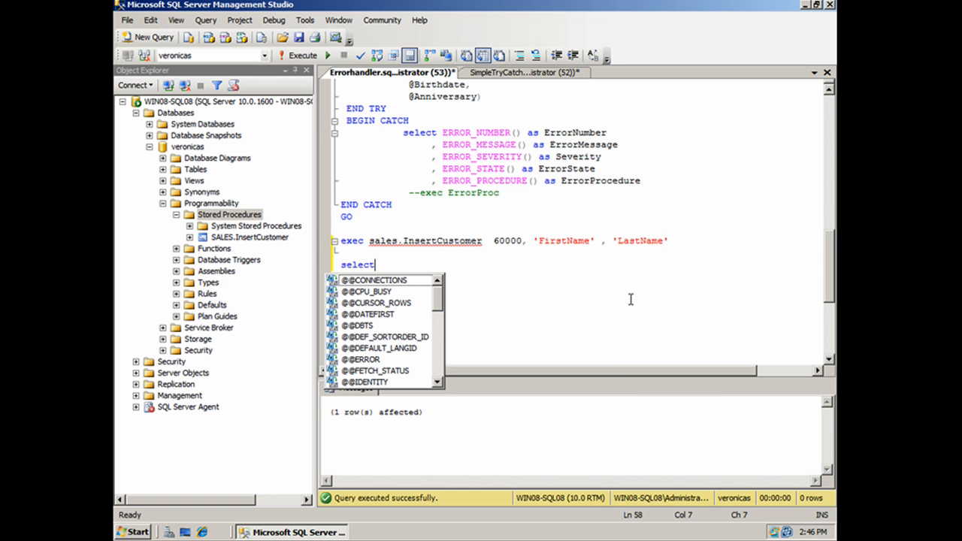
type("* from")
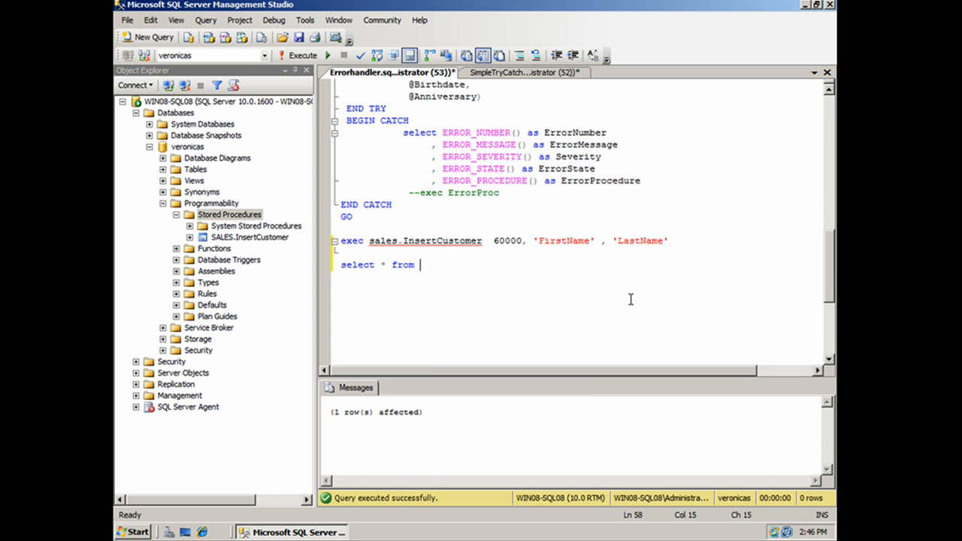
type("SALES.cu")
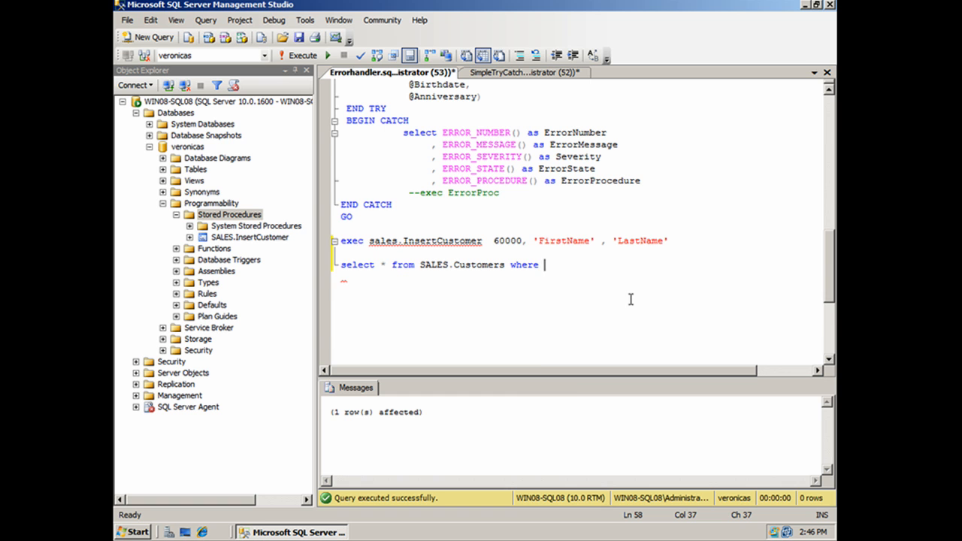
type("CustomerNumber")
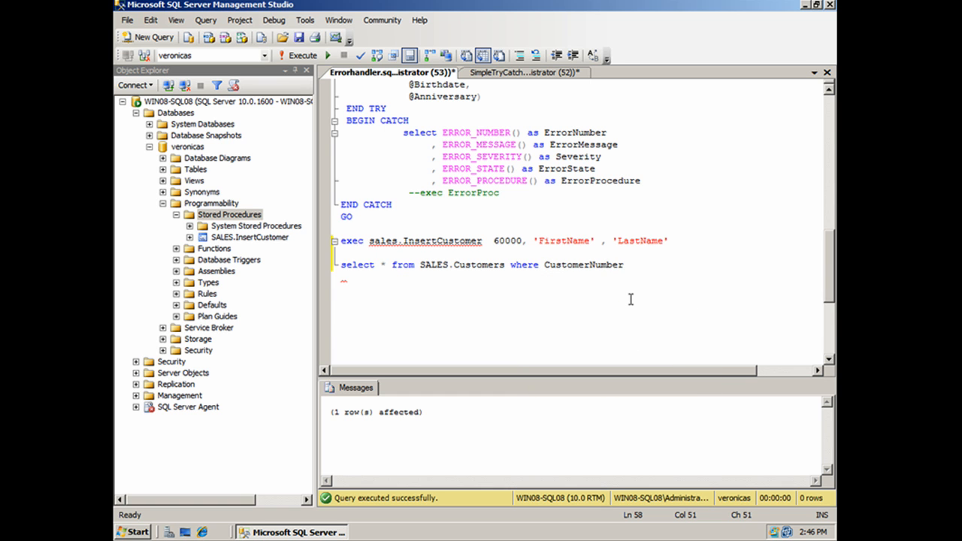
type("in")
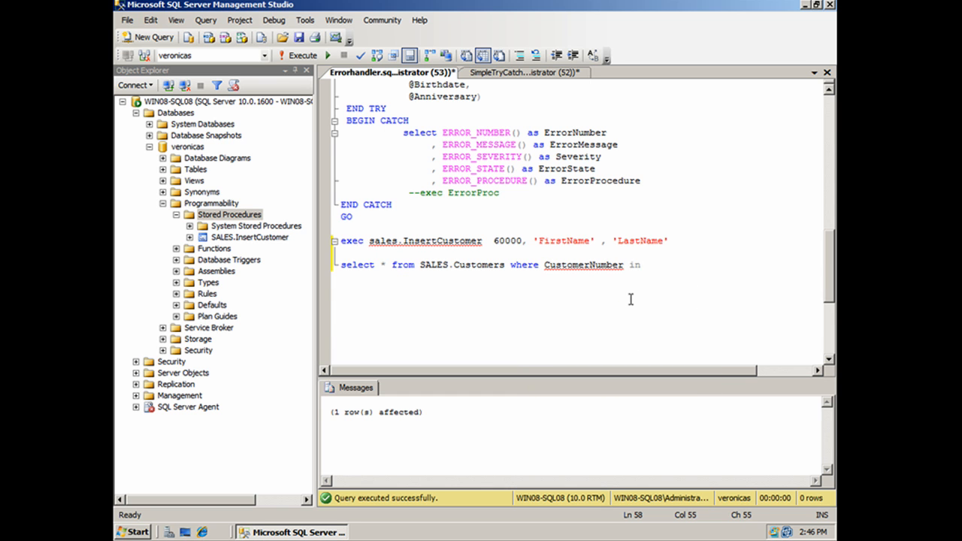
type("('")
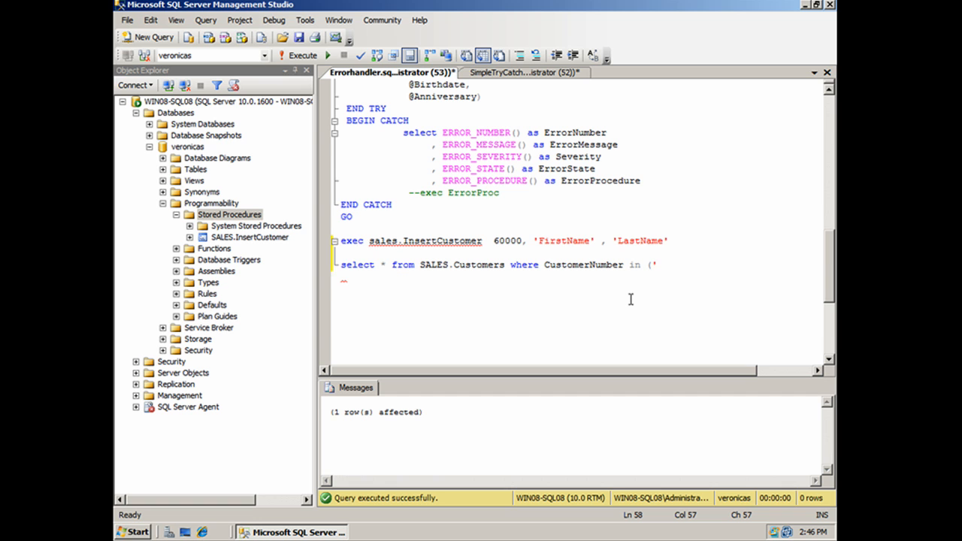
type("6")
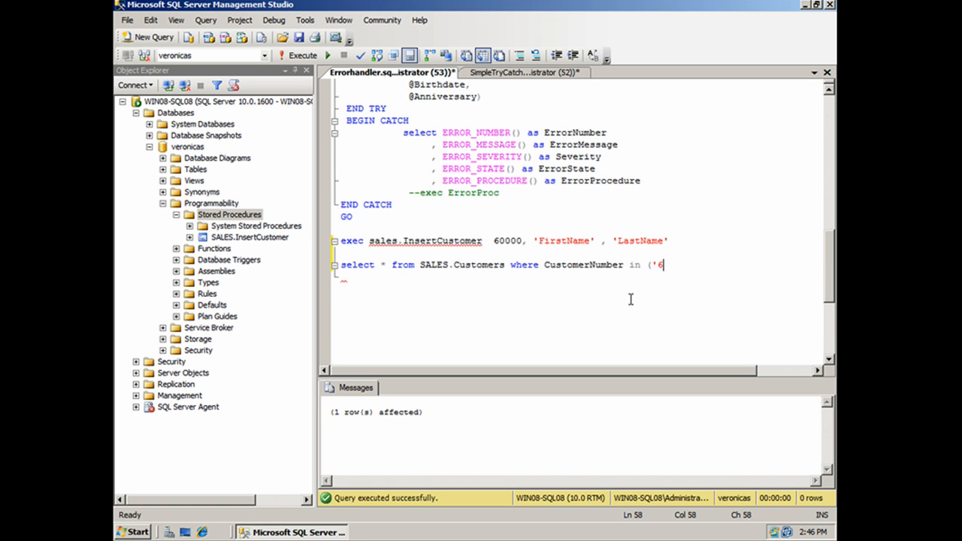
type("0000")
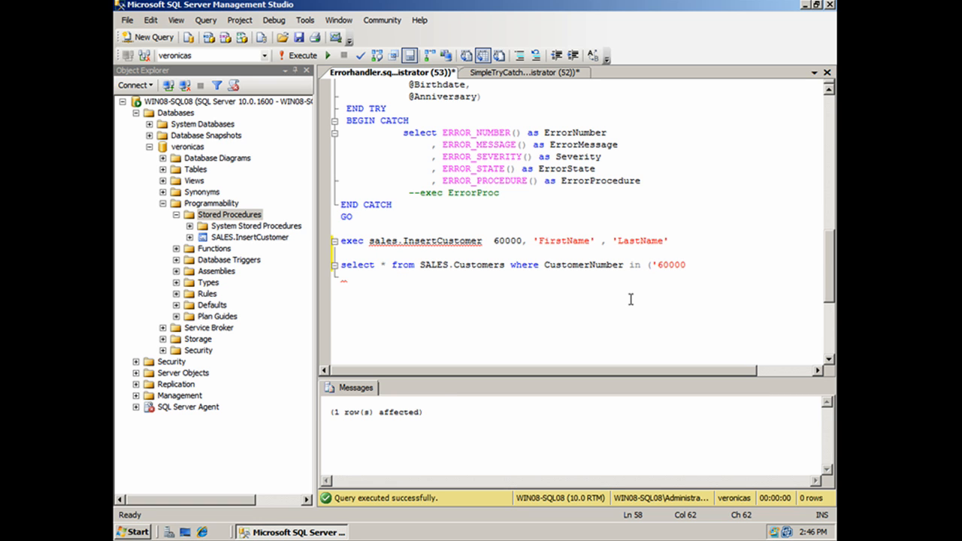
type("'")
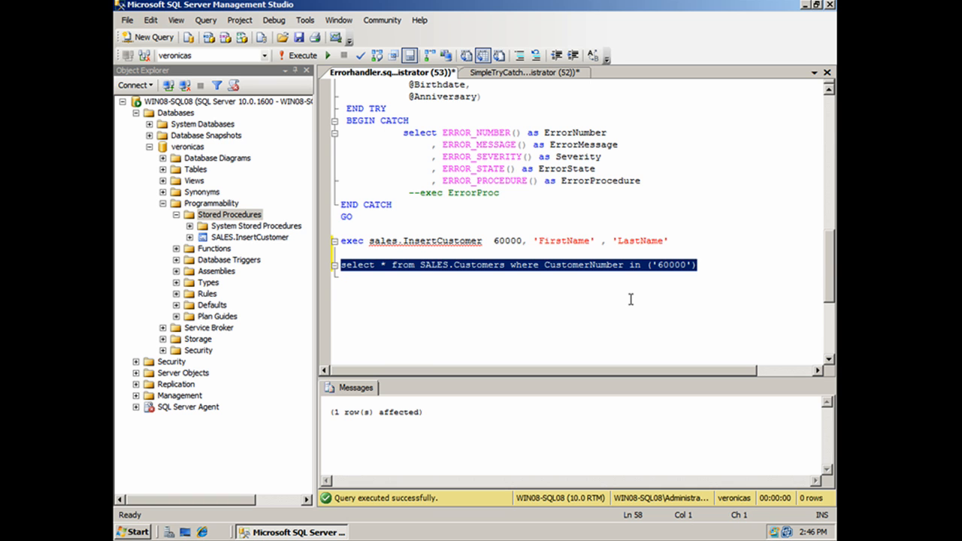
left_click(298, 54)
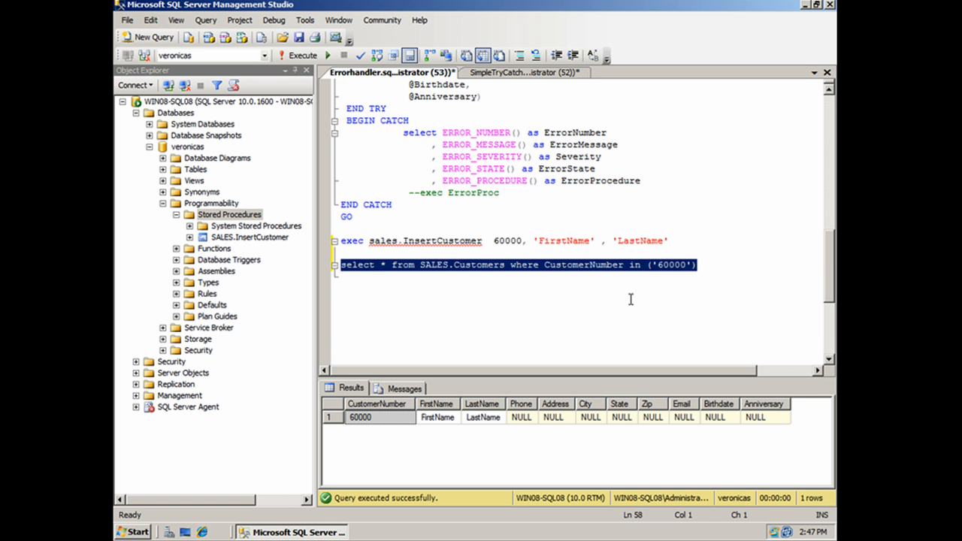
mouse_move(629, 267)
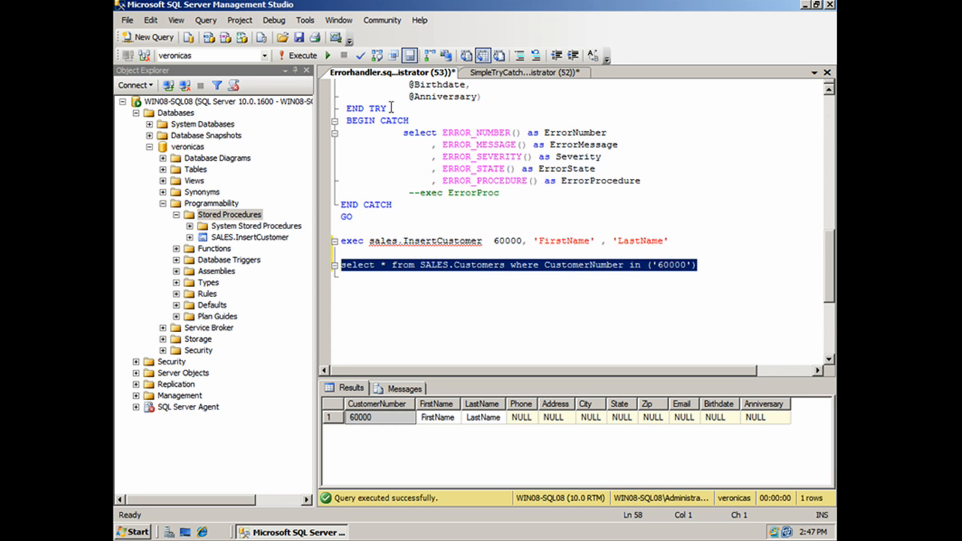
scroll("up", 3)
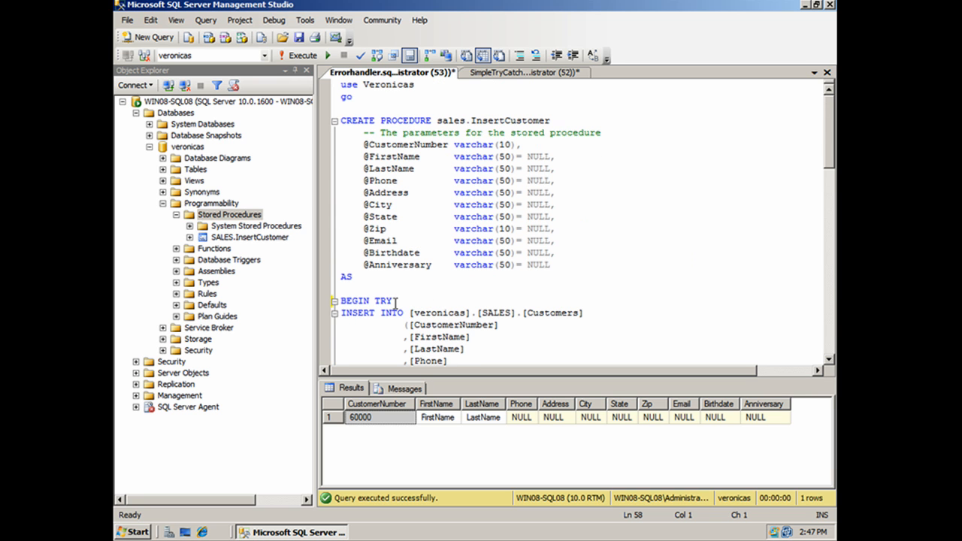
scroll("down", 3)
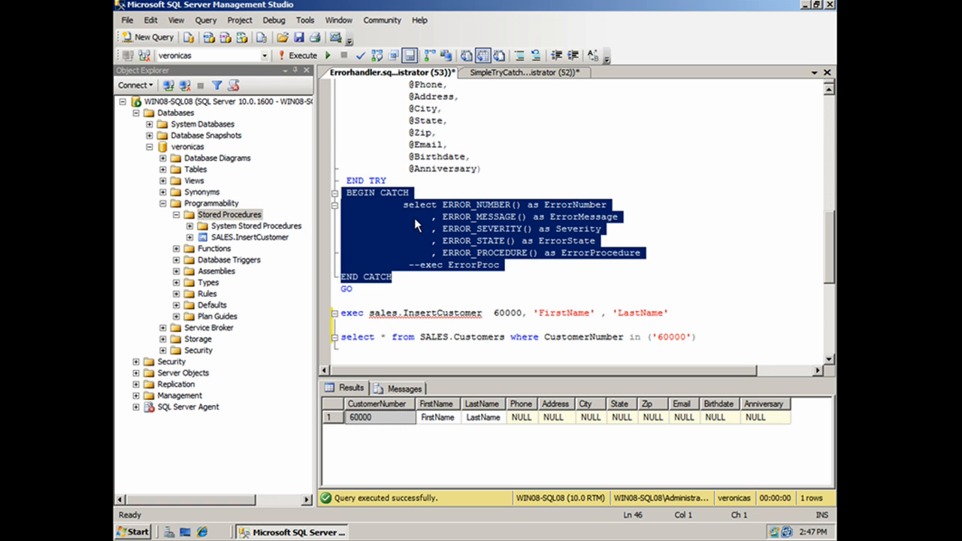
mouse_move(423, 228)
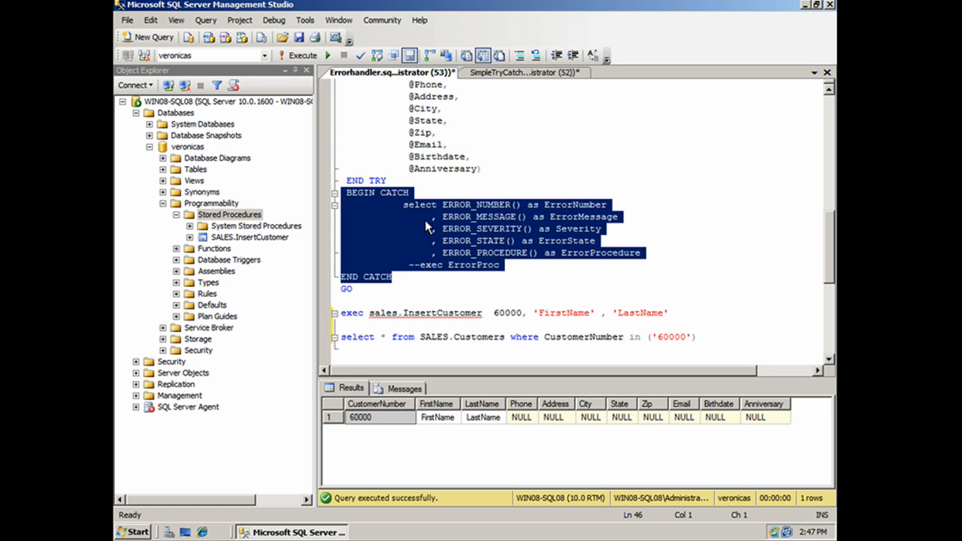
mouse_move(438, 231)
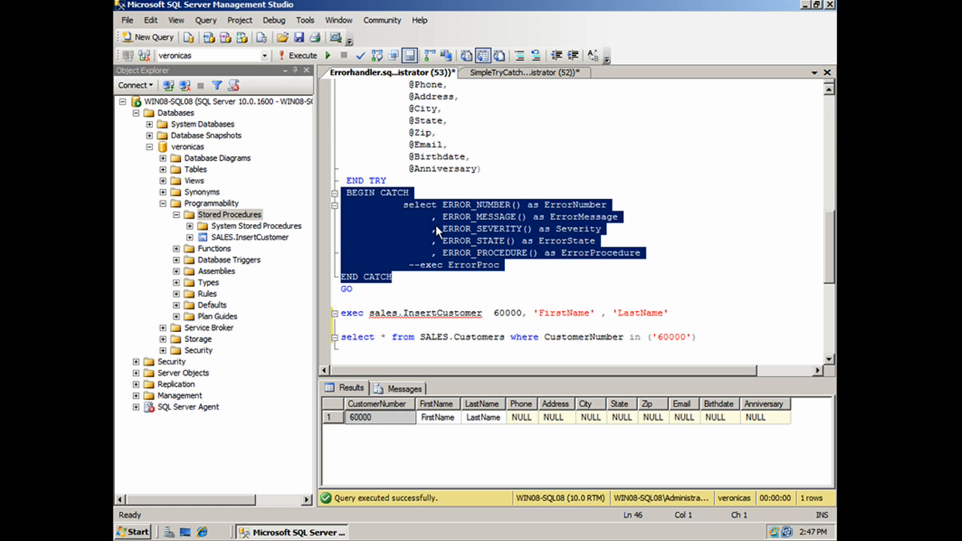
left_click(436, 222)
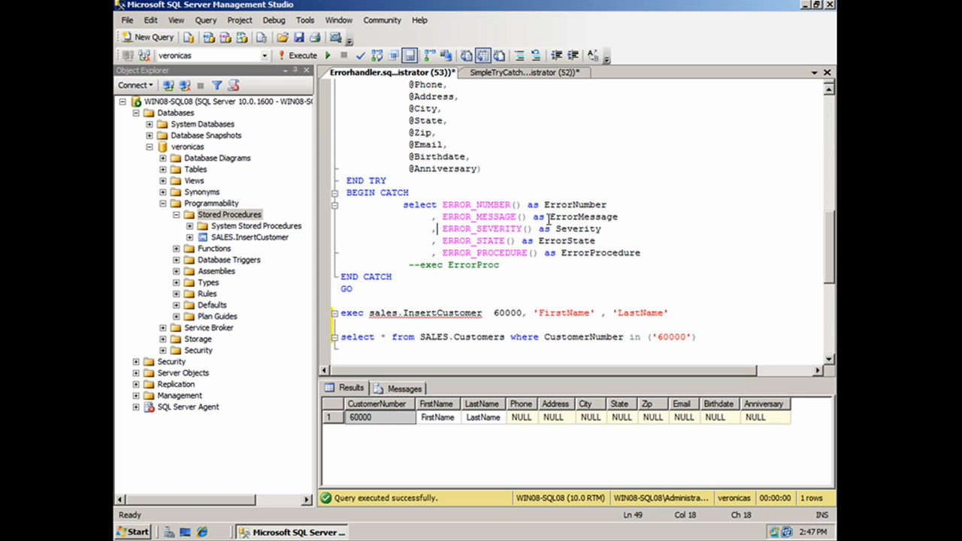
left_click_drag(458, 241, 640, 253)
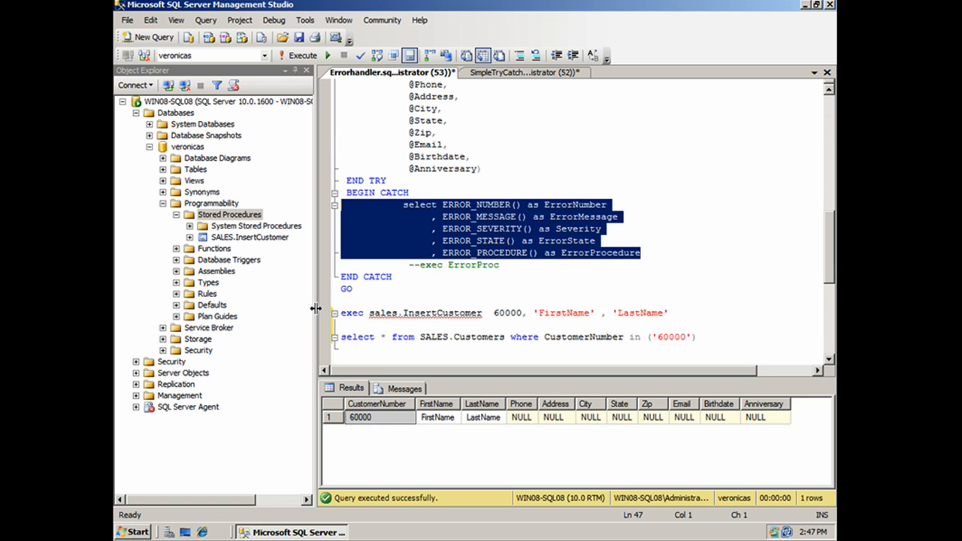
mouse_move(278, 314)
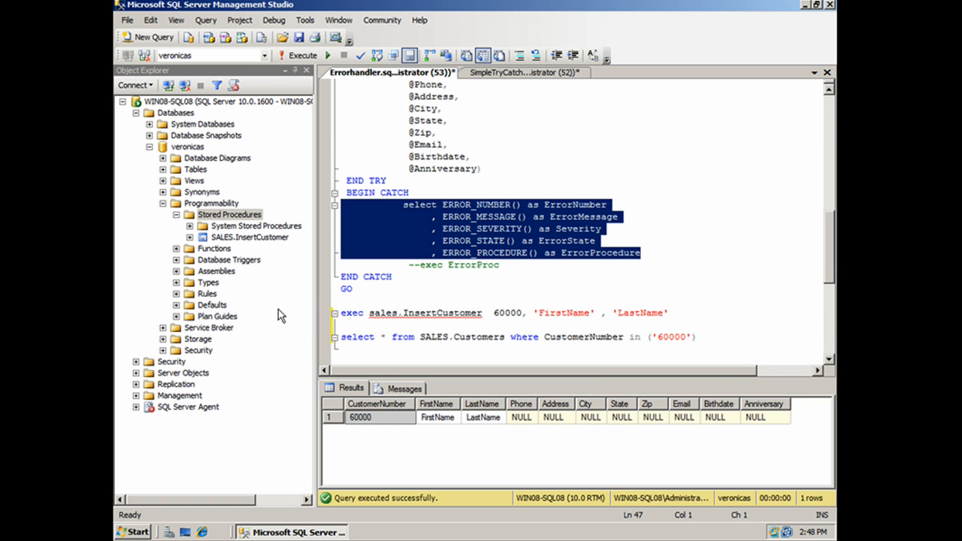
mouse_move(460, 234)
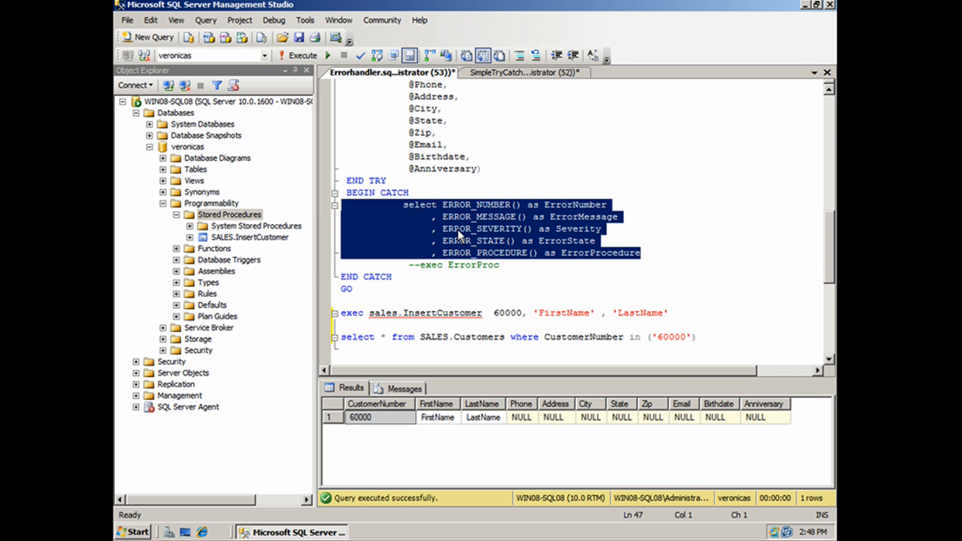
Bring up the context menu on the marked SELECT ERROR_NUMBER() lines in the CATCH block
right_click(488, 240)
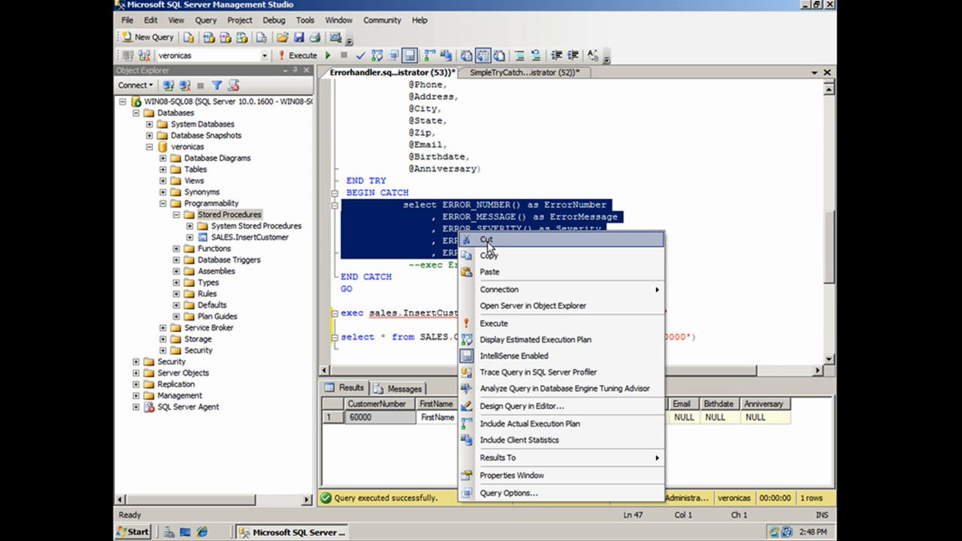
Cut the error SELECT from CATCH and wrap it in CREATE PROCEDURE sales.ErrorProc at the script's top
left_click(487, 240)
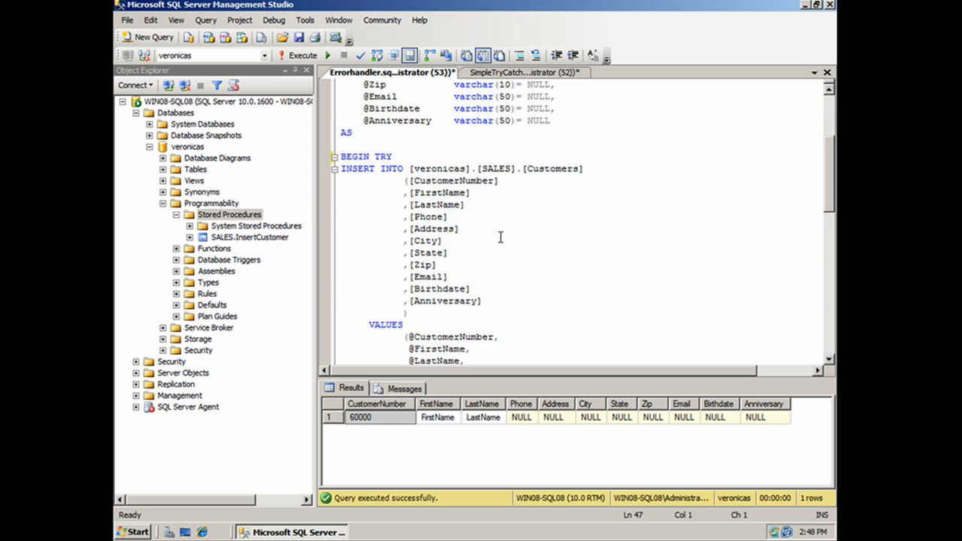
scroll("up", 3)
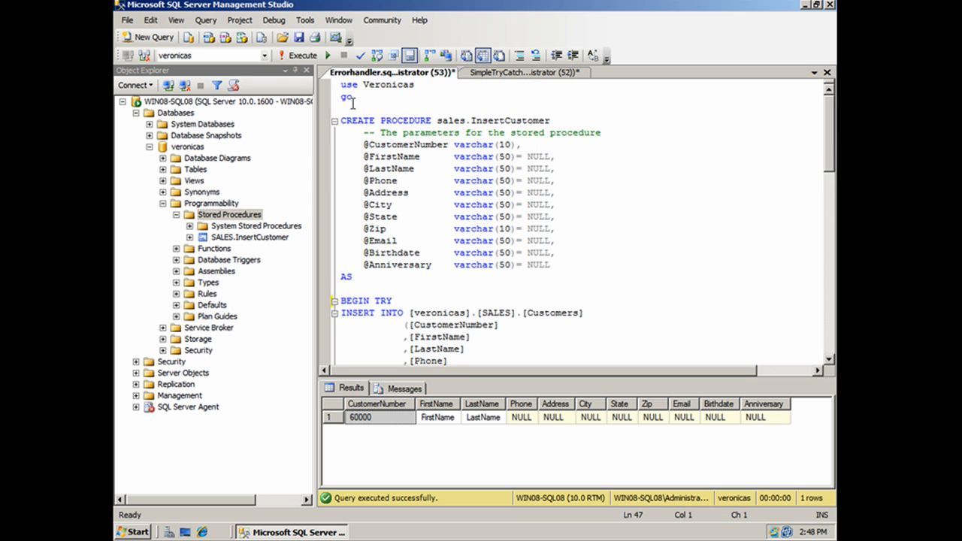
type("q")
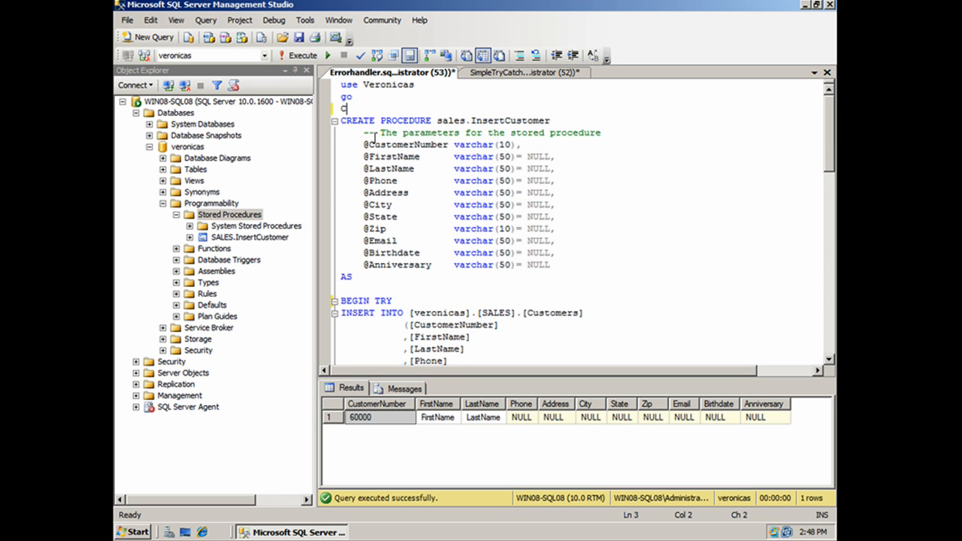
type("REATE PRO")
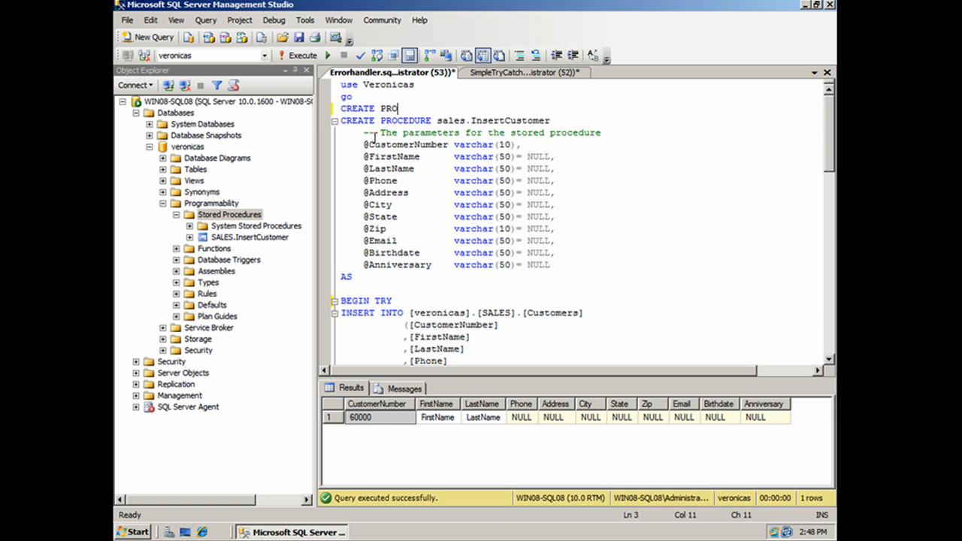
type("CEDURE sale")
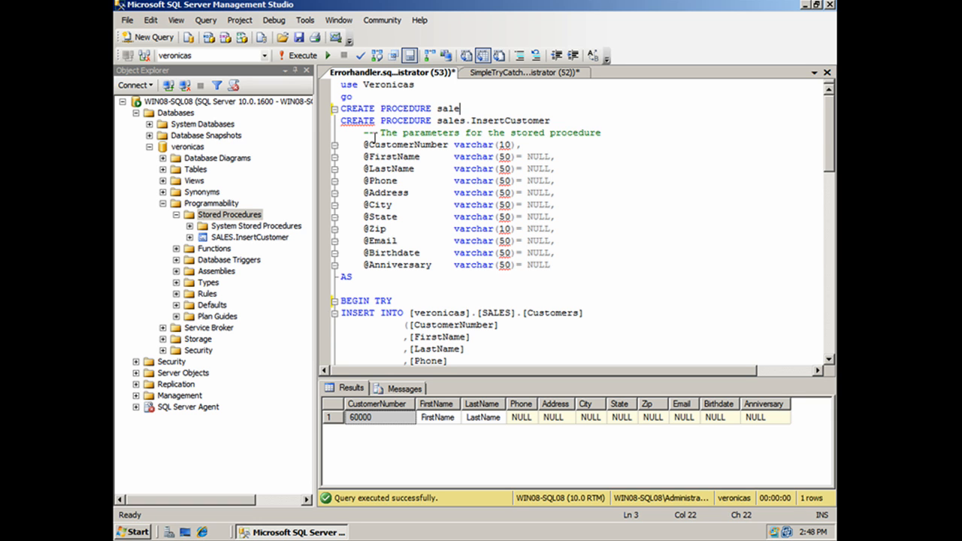
type("s.ErrorProc")
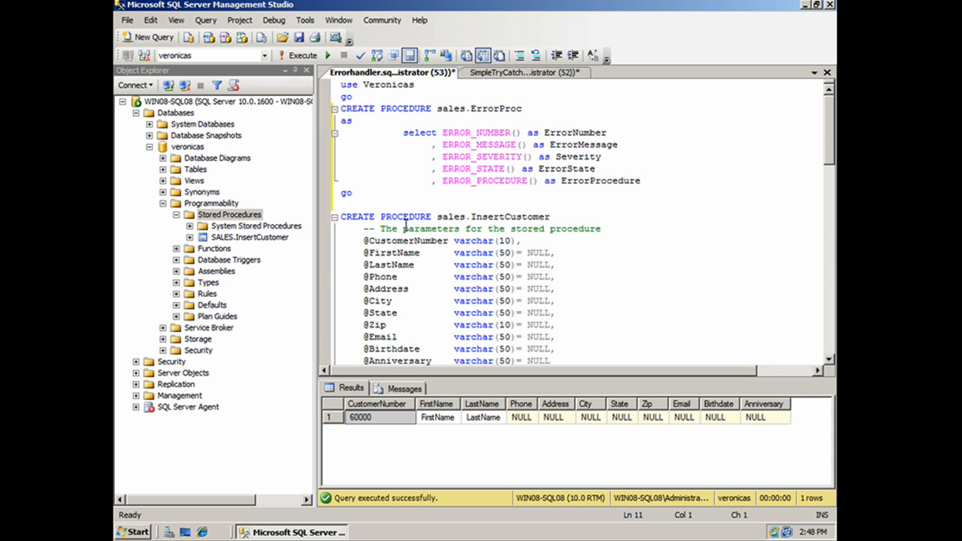
double_click(357, 216)
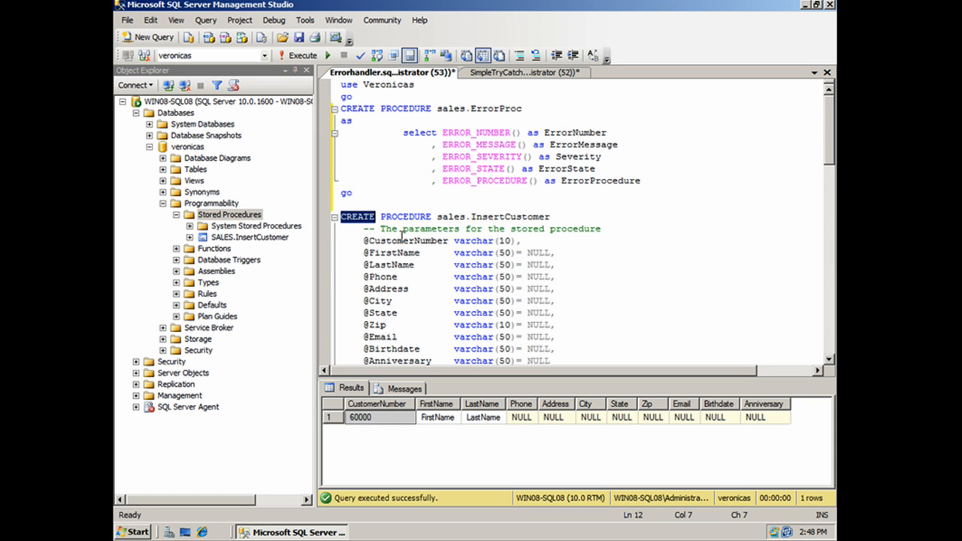
Switch InsertCustomer to ALTER PROCEDURE and make its CATCH block exec Sales.ErrorProc
type("ALTER")
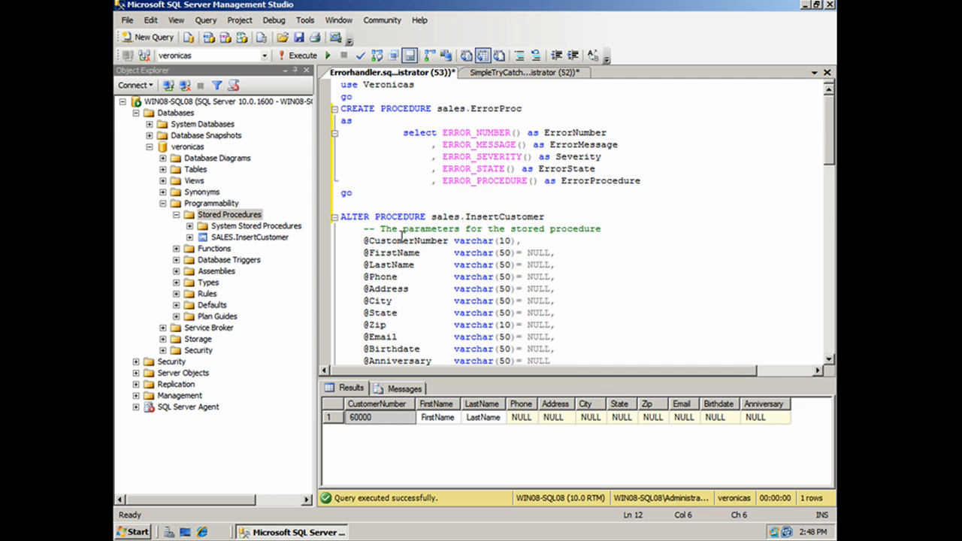
scroll("down", 3)
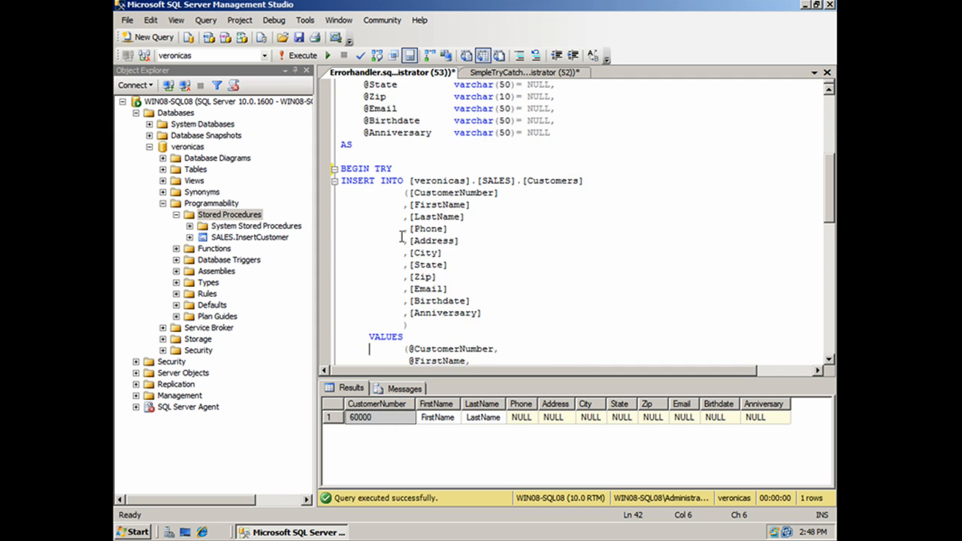
scroll("down", 3)
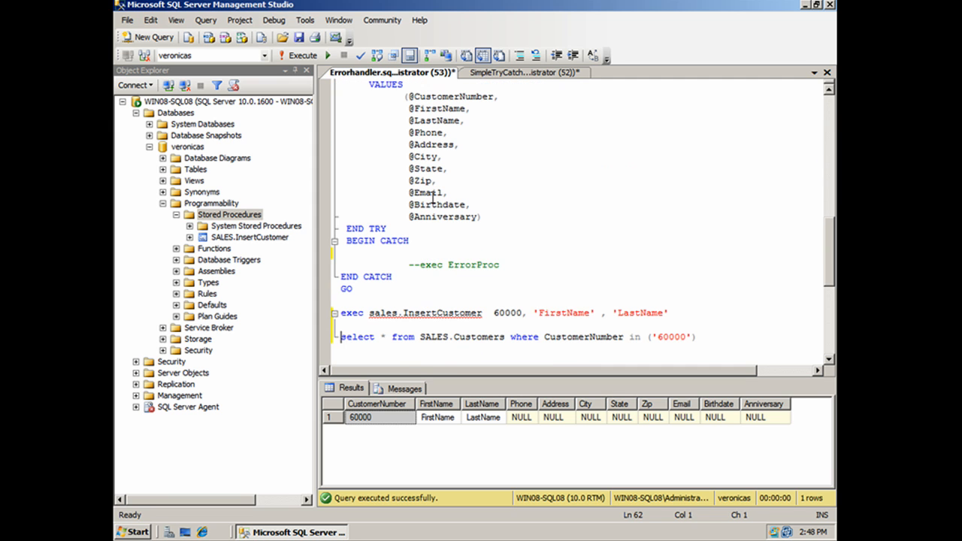
left_click(420, 264)
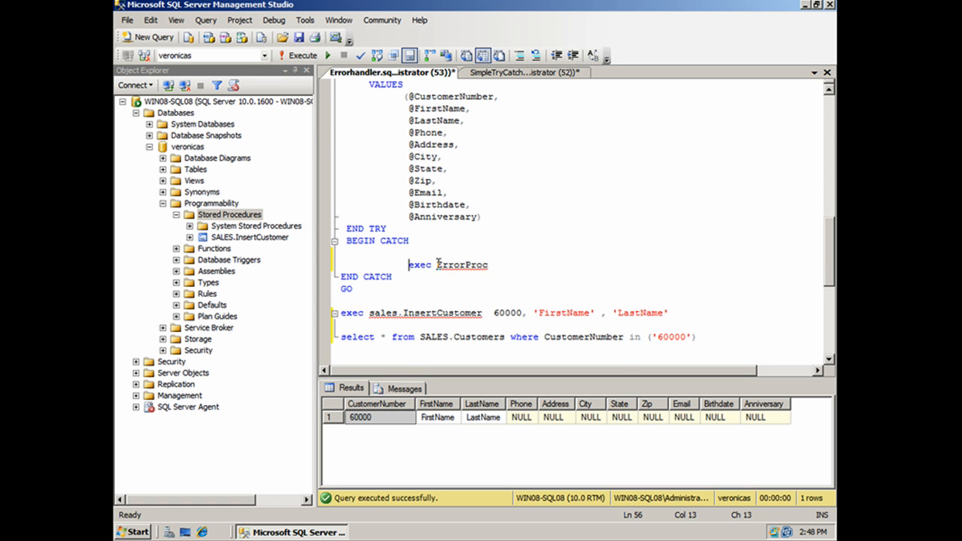
type("Sales.")
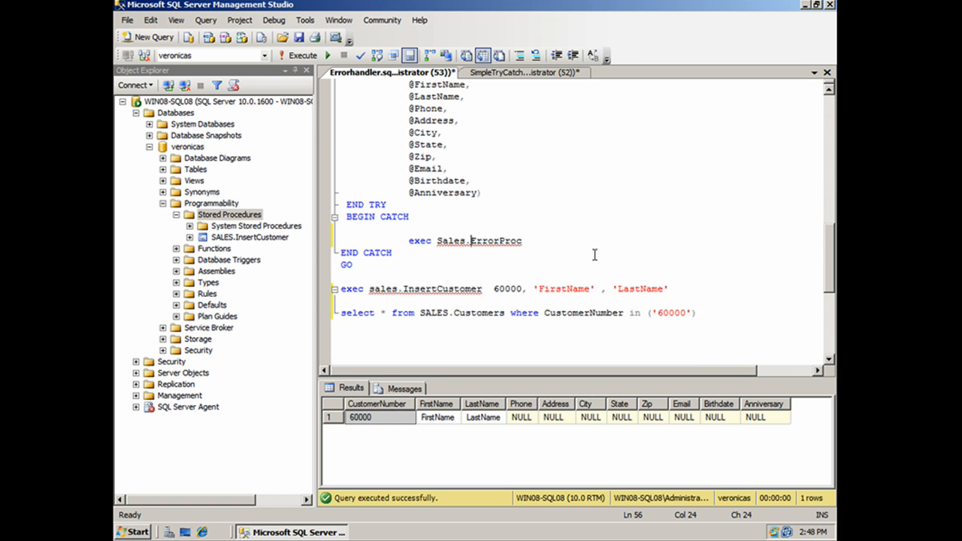
double_click(478, 241)
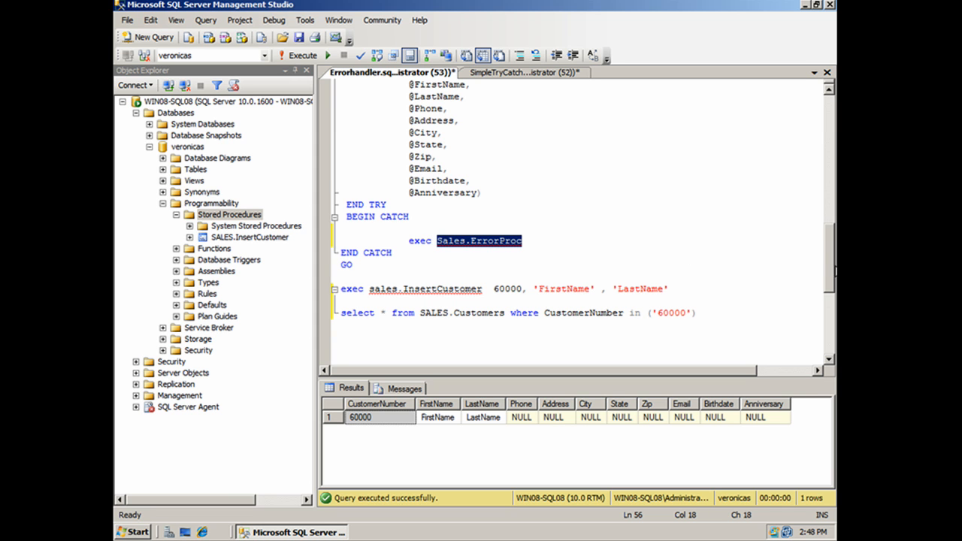
scroll("up", 3)
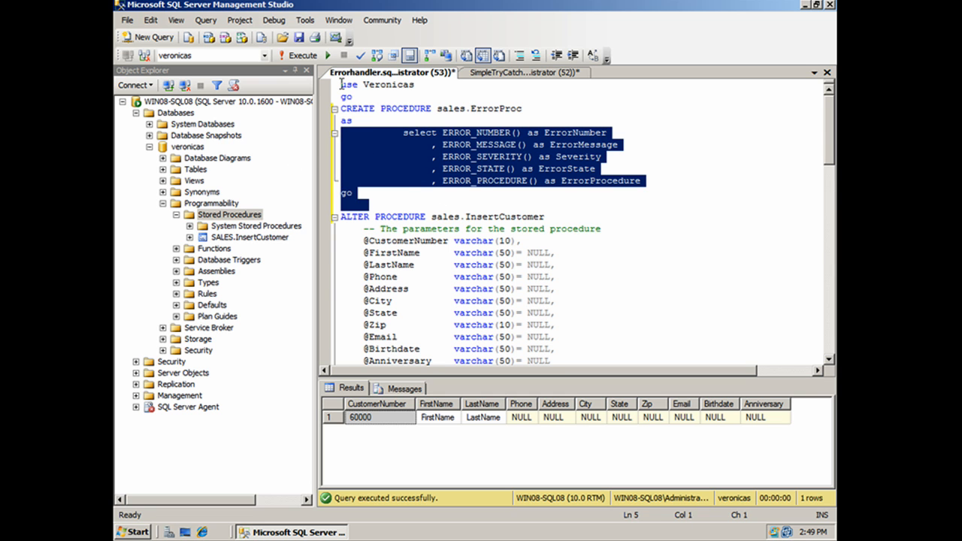
Execute both definitions and refresh Stored Procedures so SALES.ErrorProc is listed alongside InsertCustomer
scroll("down", 3)
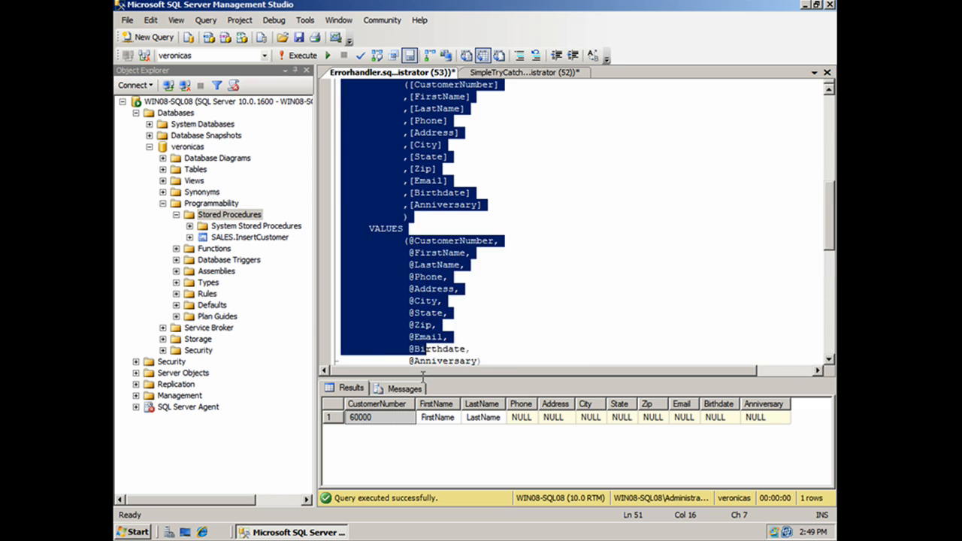
scroll("down", 3)
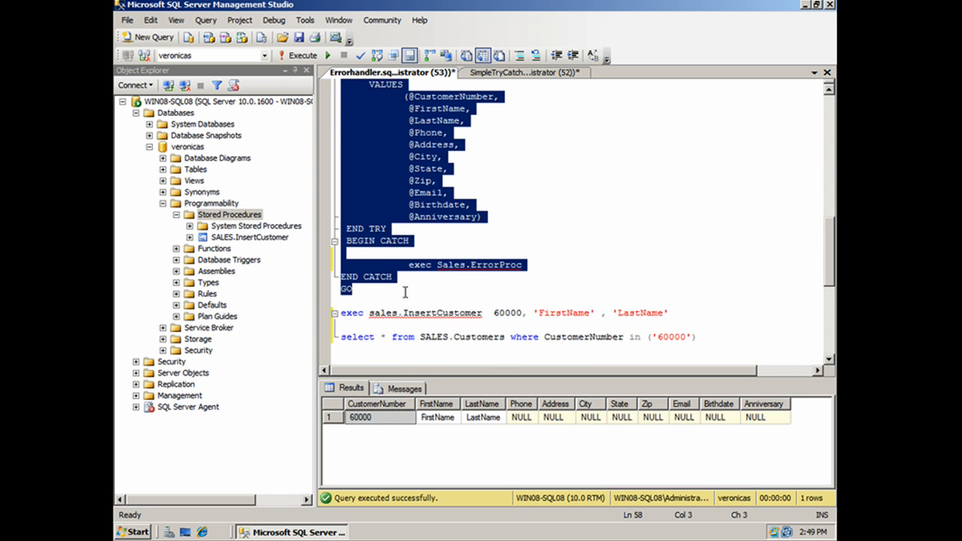
mouse_move(300, 56)
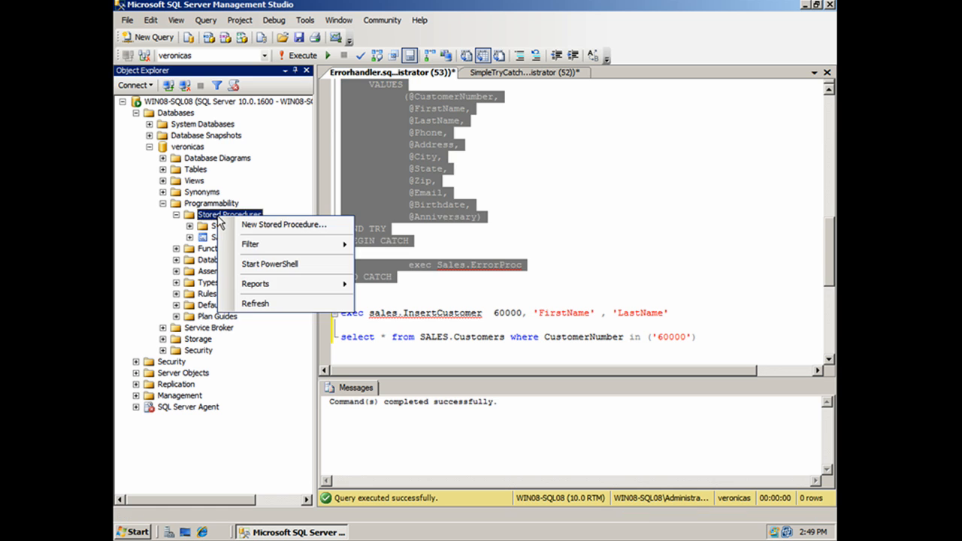
left_click(256, 303)
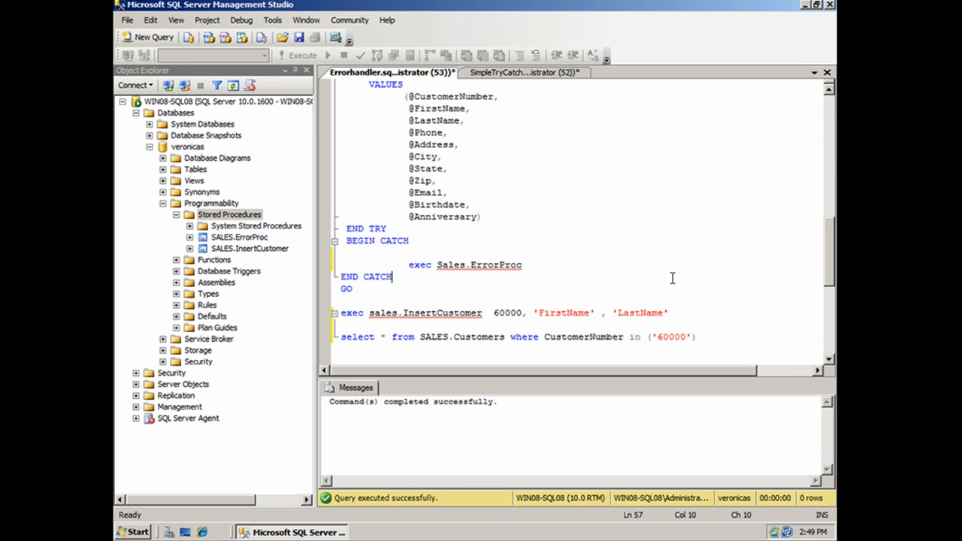
left_click(667, 311)
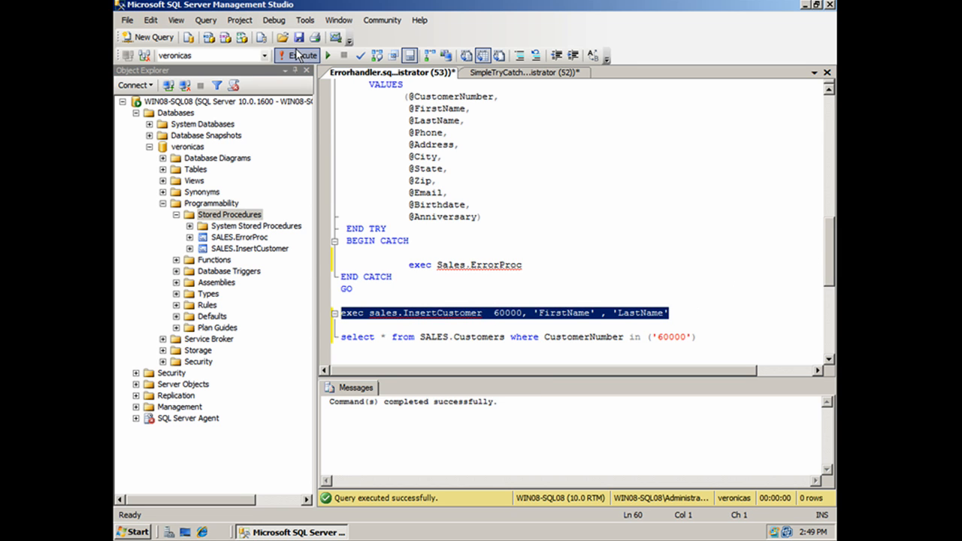
Execute exec sales.InsertCustomer 60000, getting error 2627 PK_Customers violation from Sales.ErrorProc
left_click(299, 54)
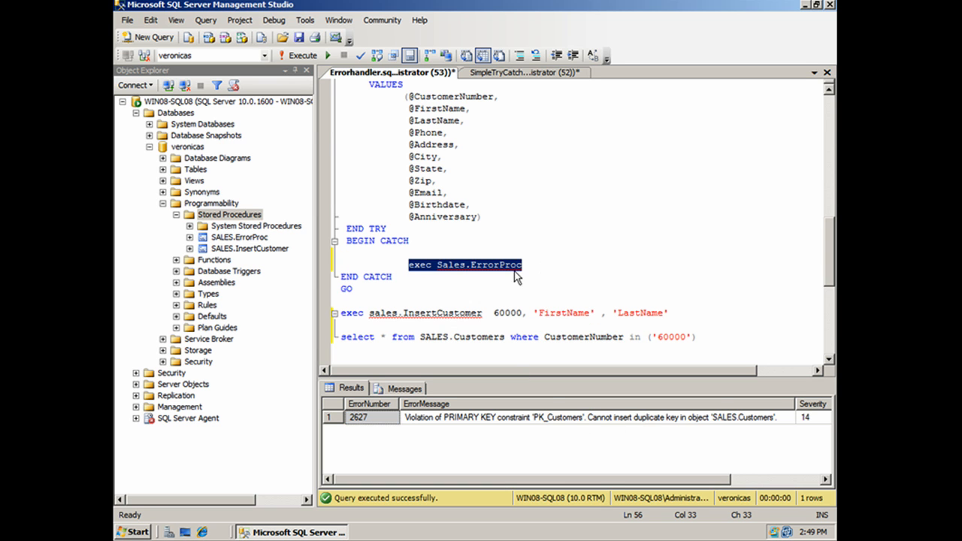
mouse_move(421, 239)
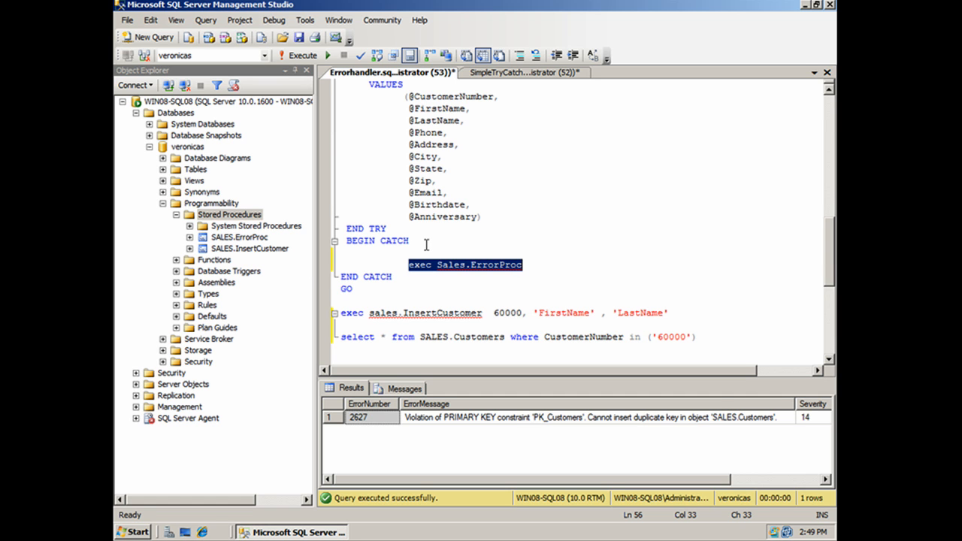
mouse_move(433, 269)
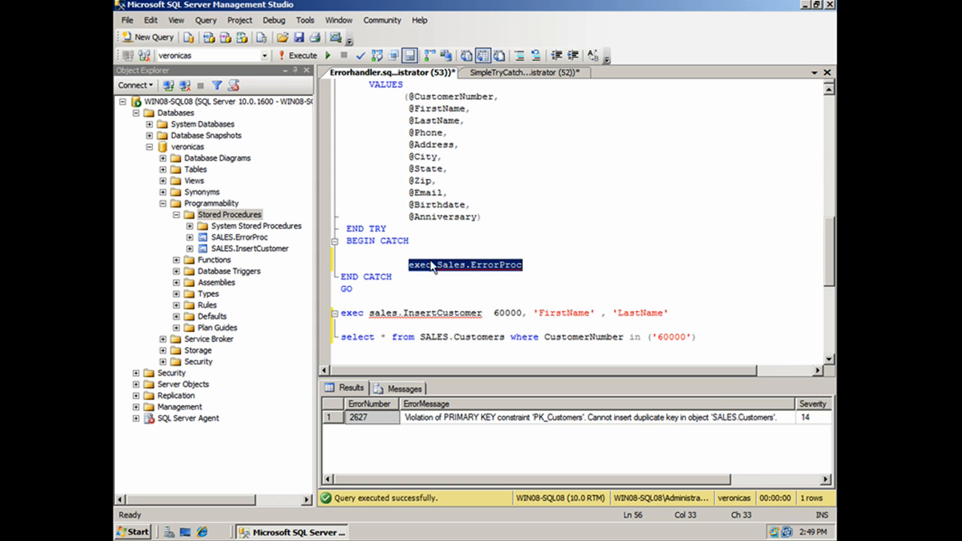
Scroll through the script to review it around the InsertCustomer test call
scroll("up", 3)
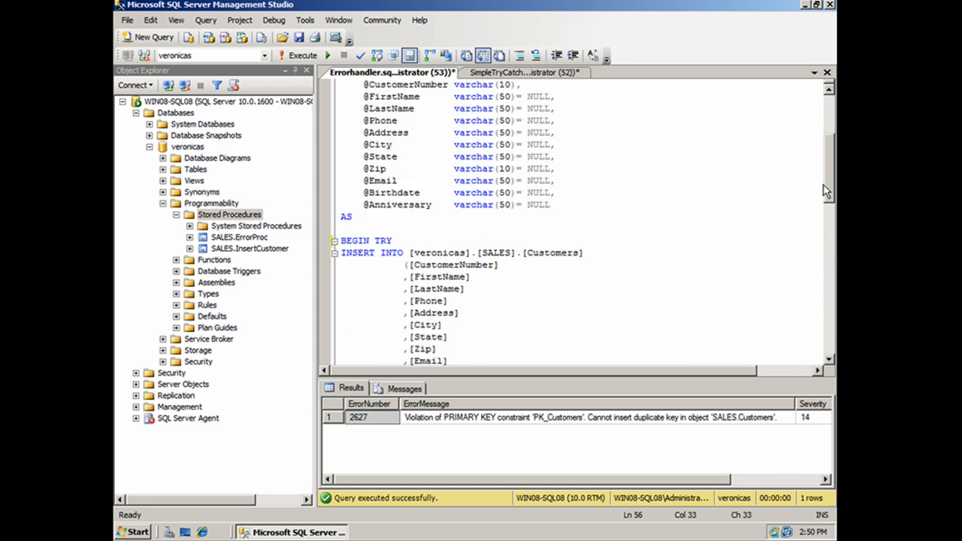
scroll("up", 3)
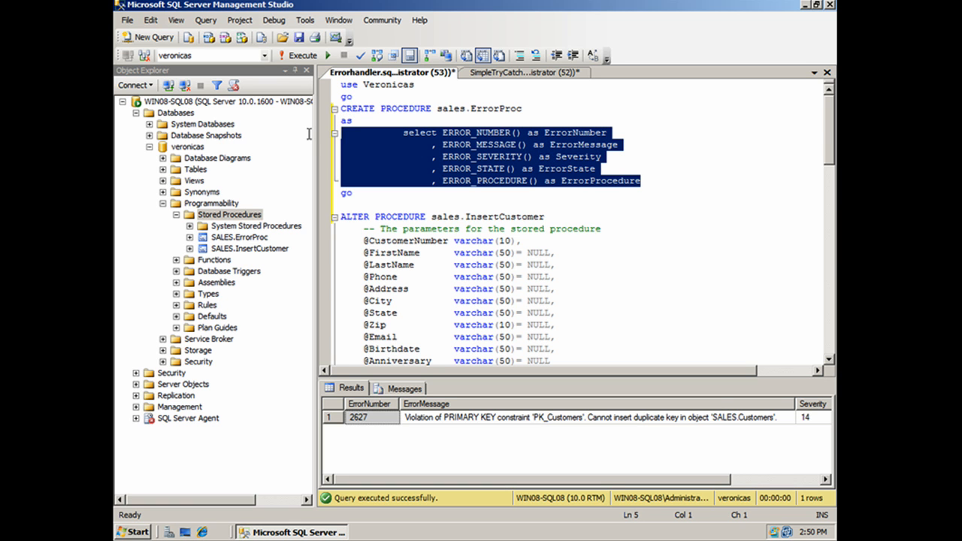
mouse_move(493, 194)
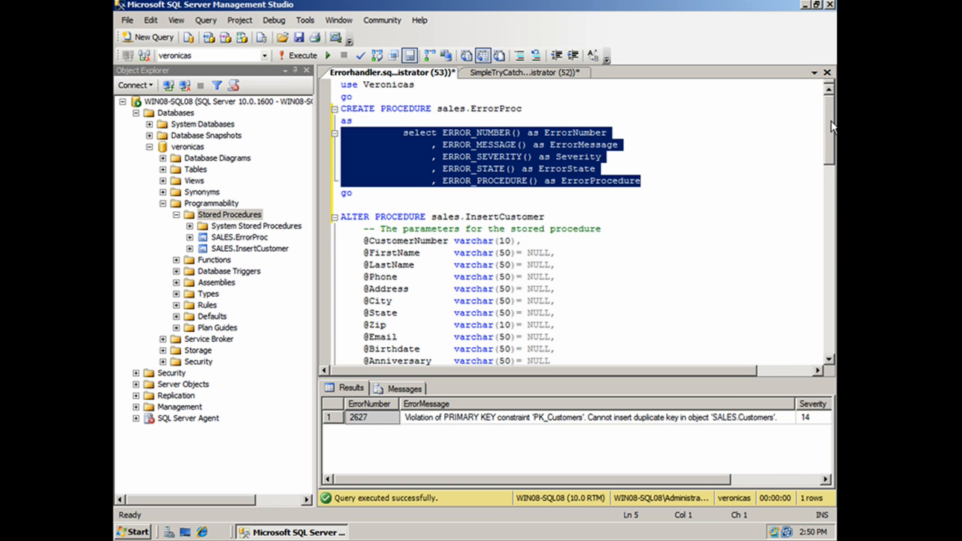
scroll("down", 3)
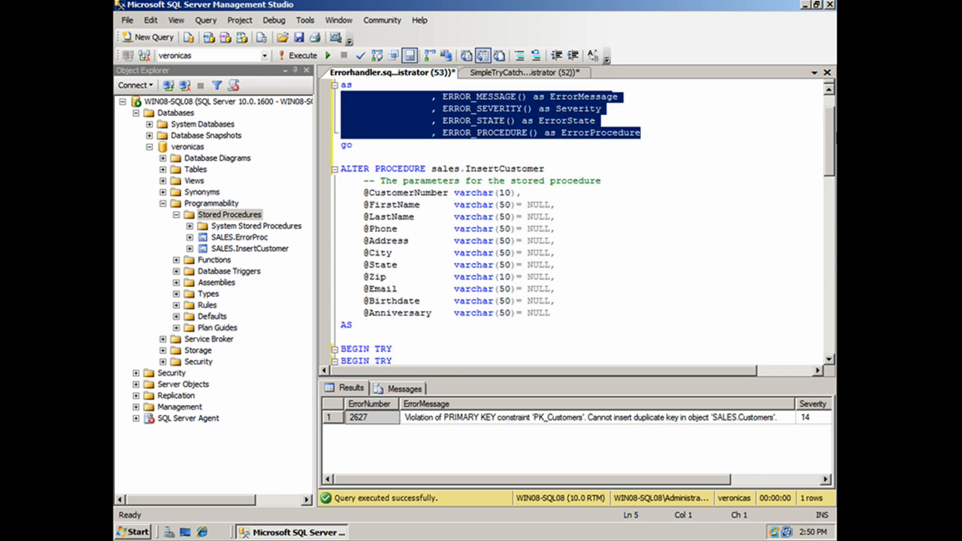
scroll("down", 3)
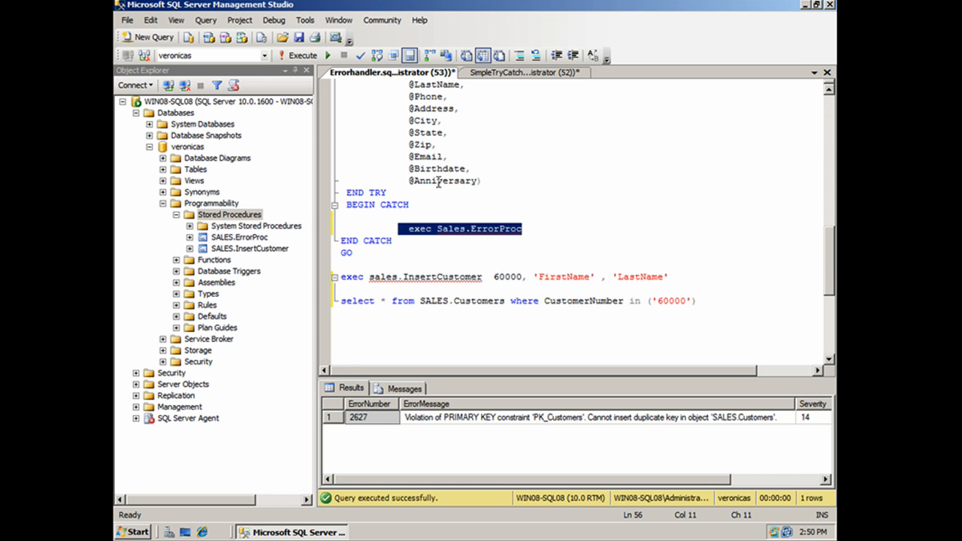
scroll("up", 3)
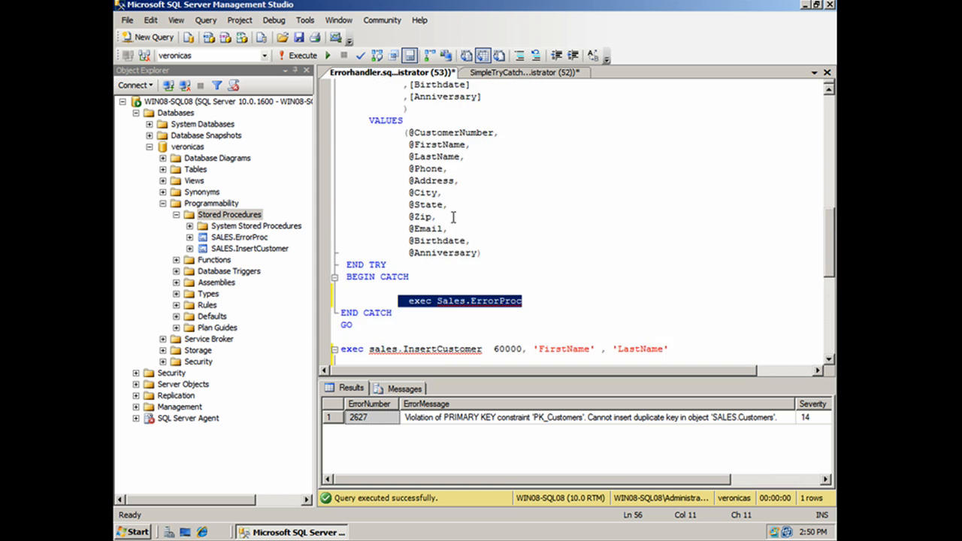
scroll("down", 3)
type("1")
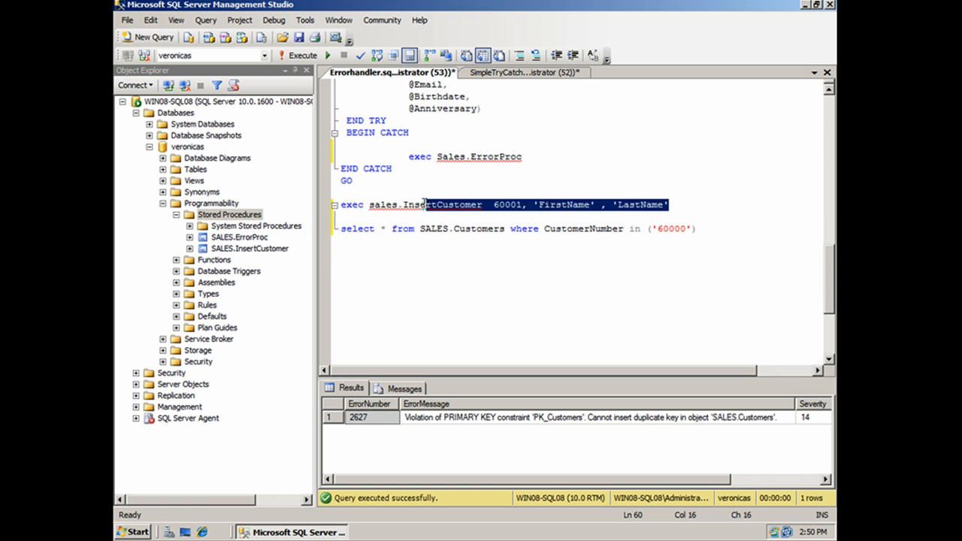
Execute the insert for customer 60001, then start adding , '600… to the SELECT's IN list
left_click(297, 54)
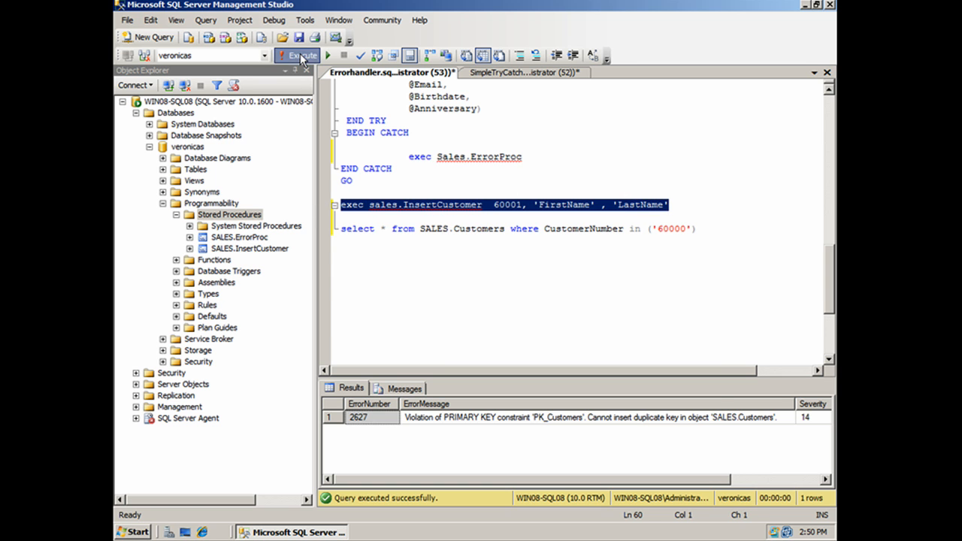
left_click(298, 54)
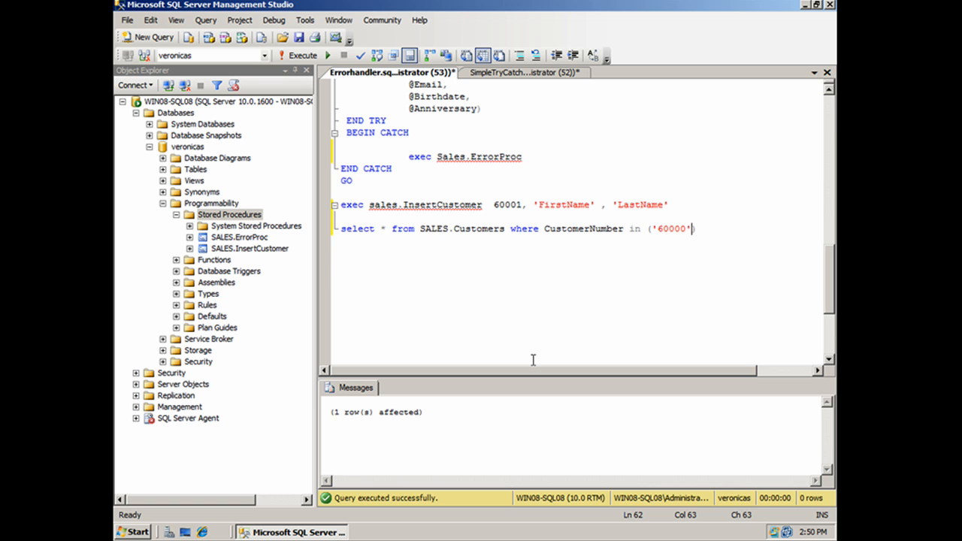
type(", '")
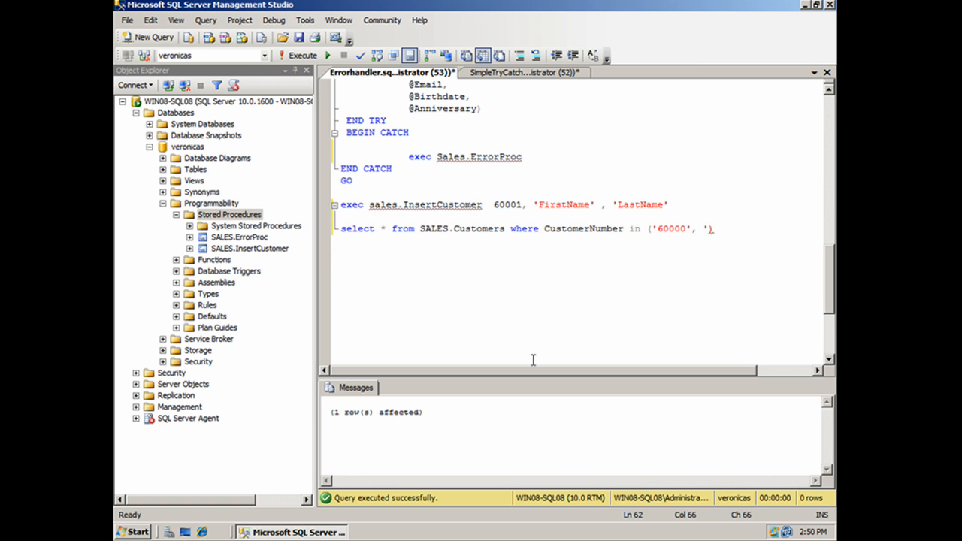
type("600")
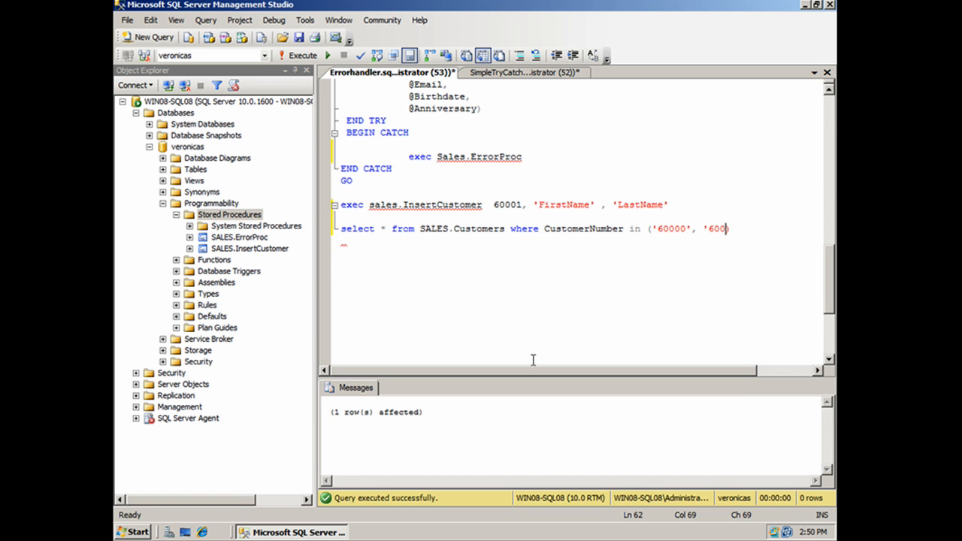